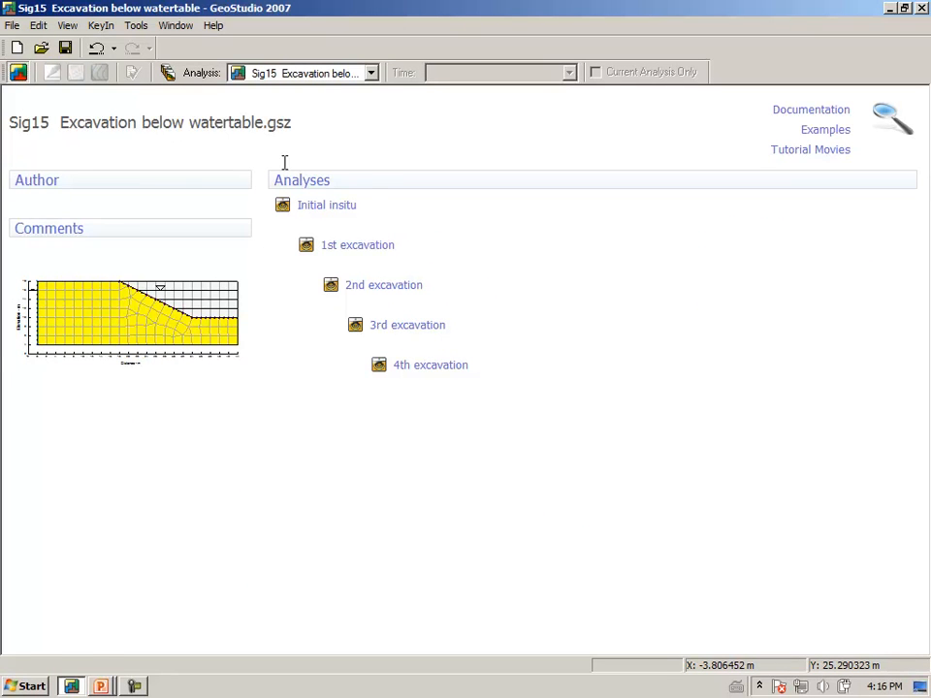
mouse_move(123, 145)
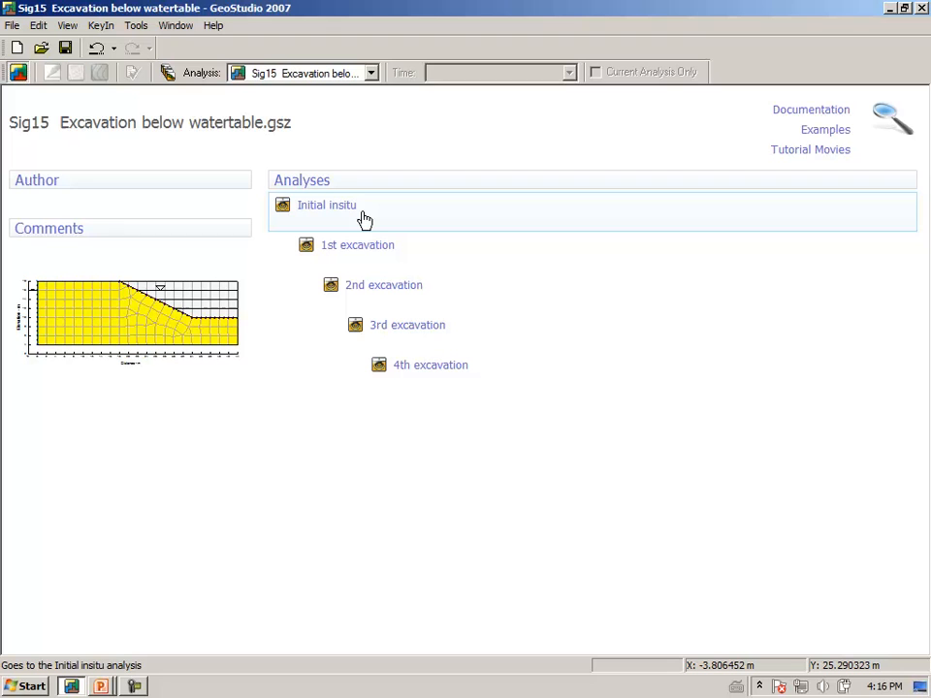
mouse_move(353, 217)
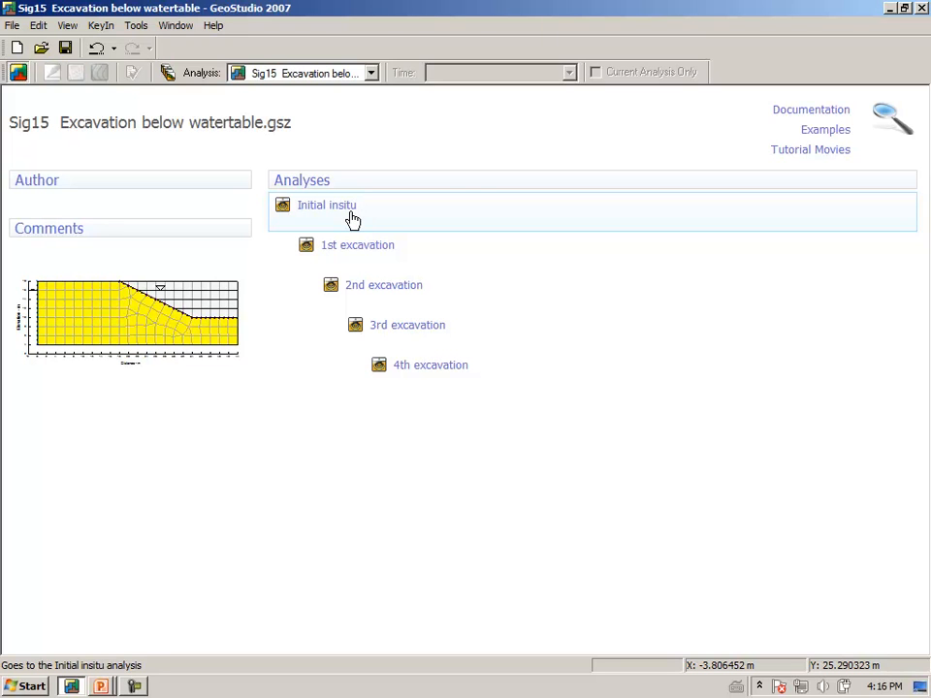
- Make the 1st excavation analysis active from the Analysis list
click(357, 244)
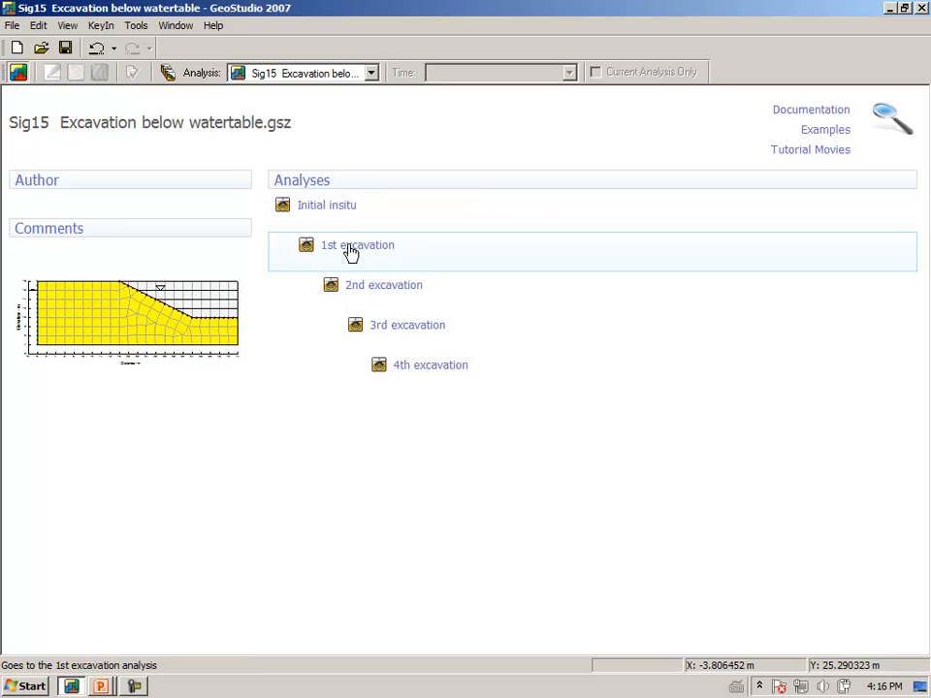
click(384, 283)
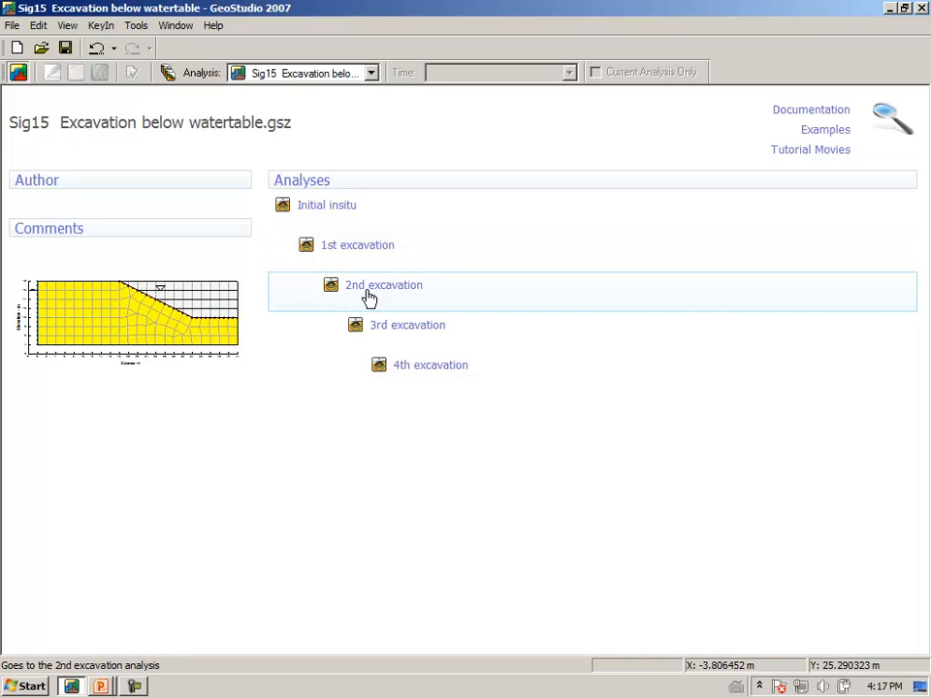
mouse_move(357, 381)
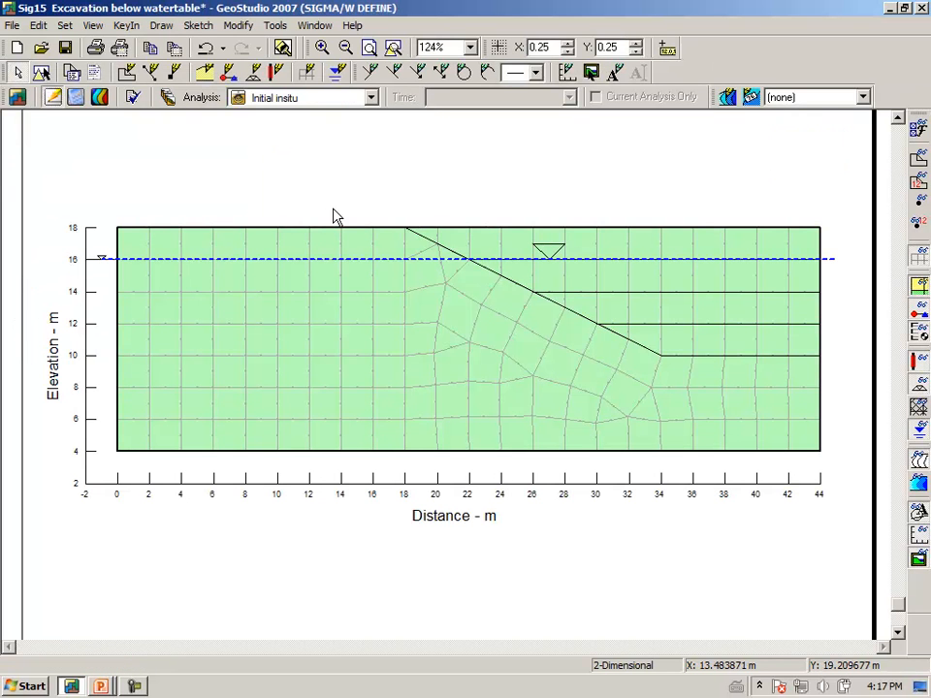
mouse_move(251, 163)
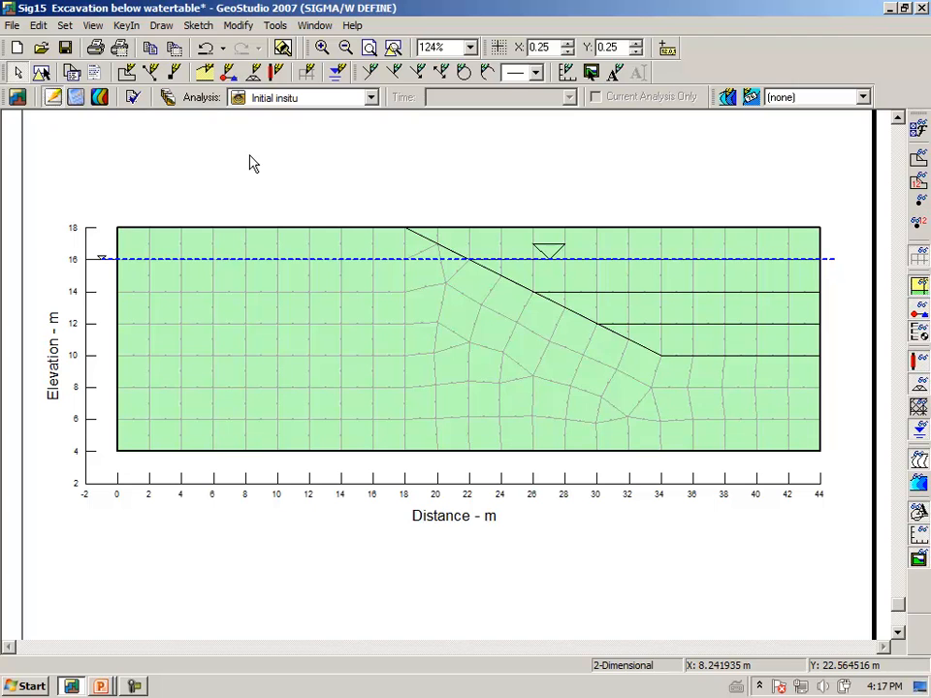
mouse_move(190, 163)
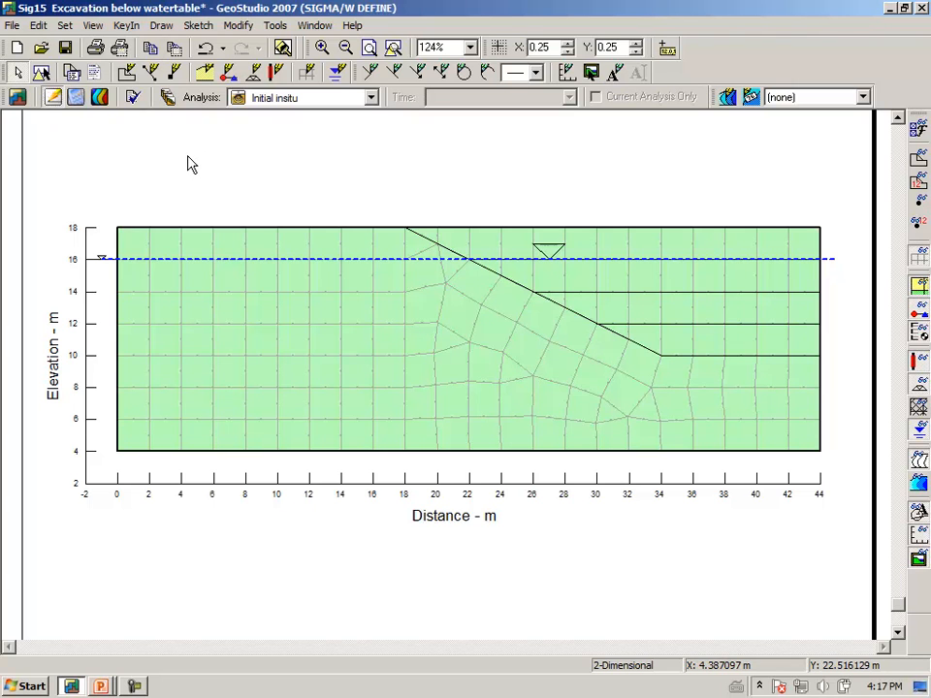
click(369, 97)
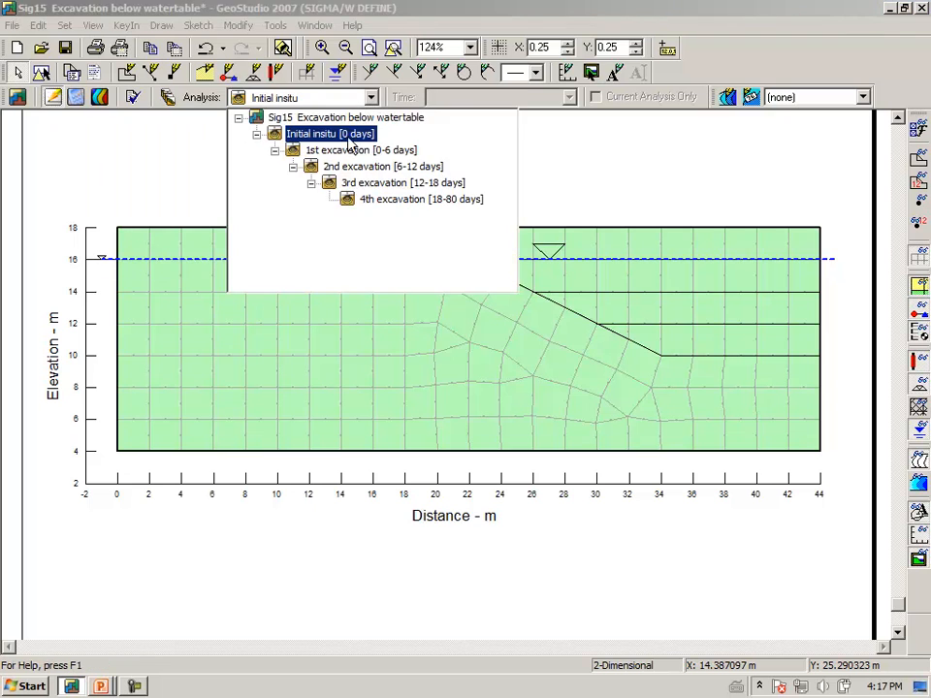
click(361, 149)
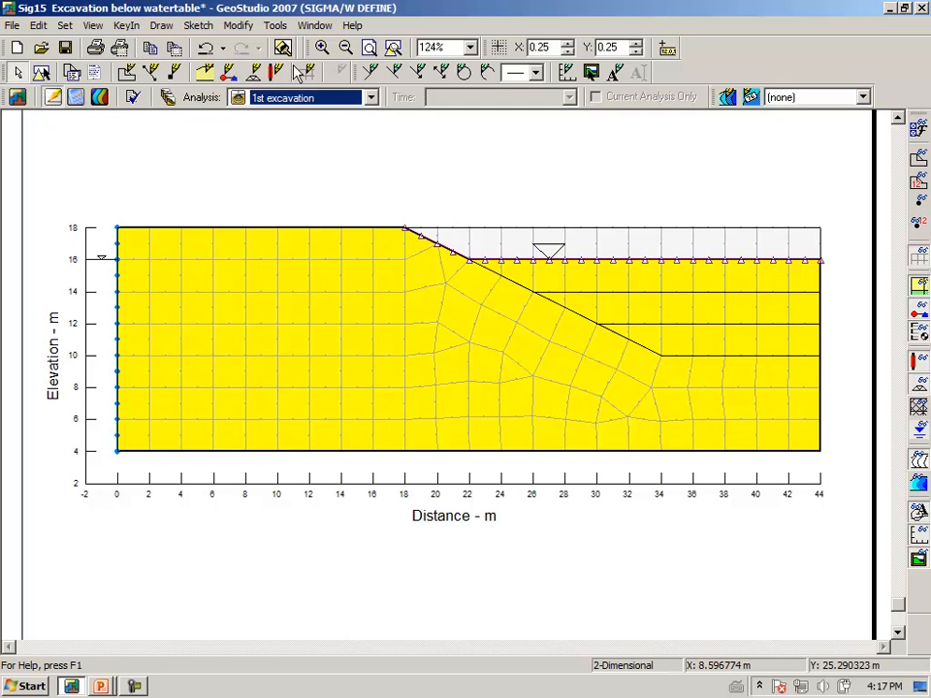
- Zoom in on the crest of the excavated slope
drag(365, 198, 475, 282)
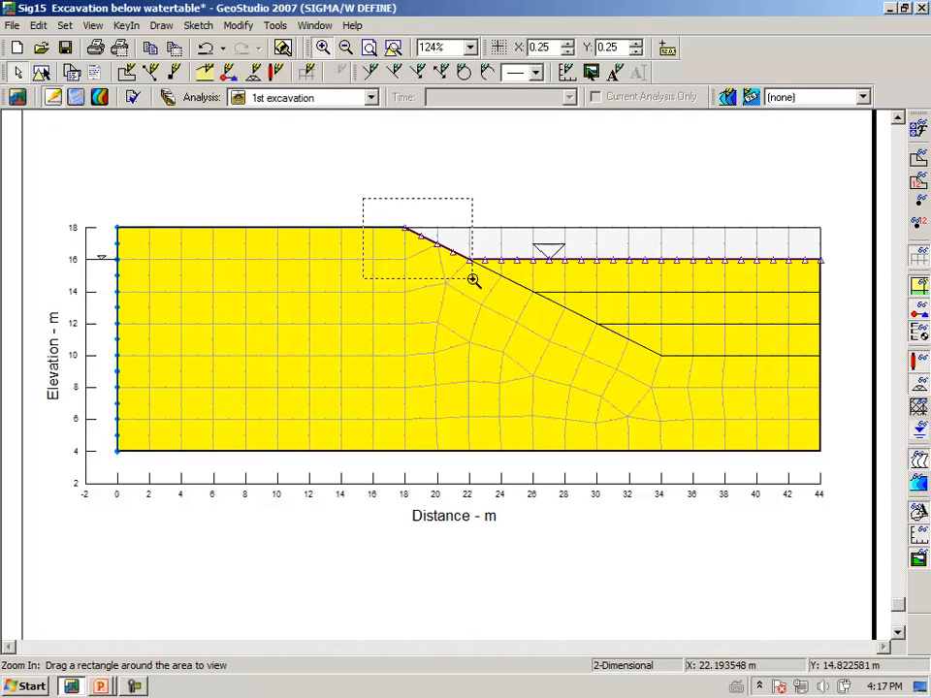
drag(365, 198, 476, 282)
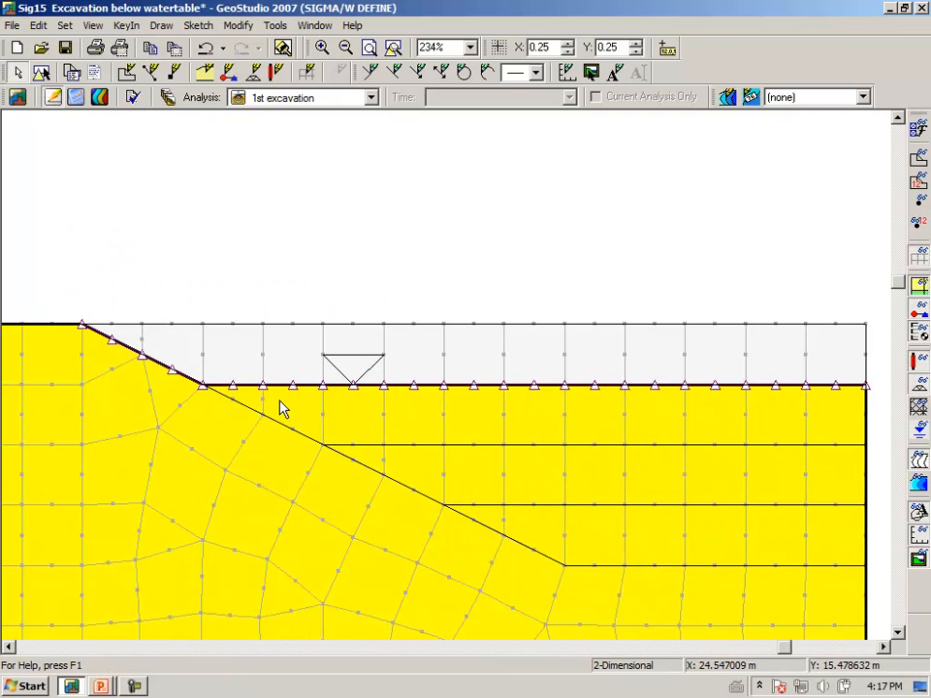
mouse_move(190, 396)
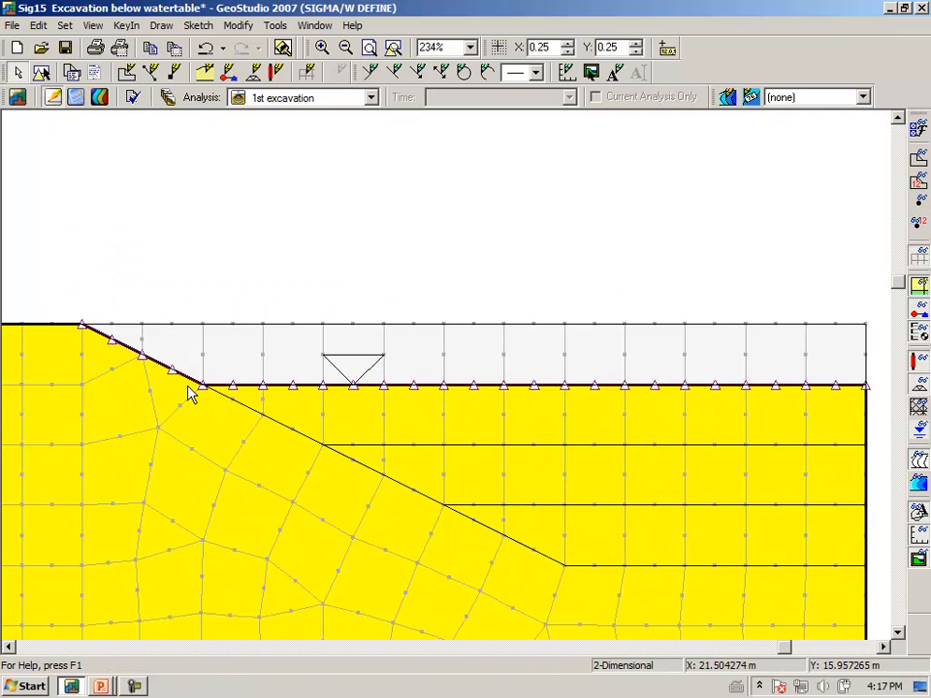
mouse_move(283, 395)
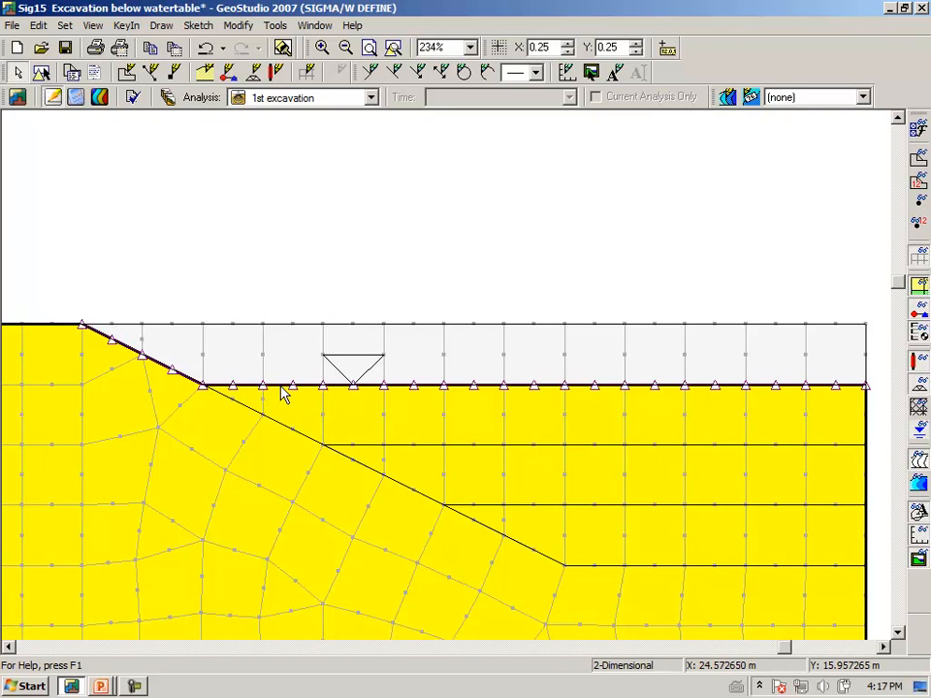
mouse_move(322, 223)
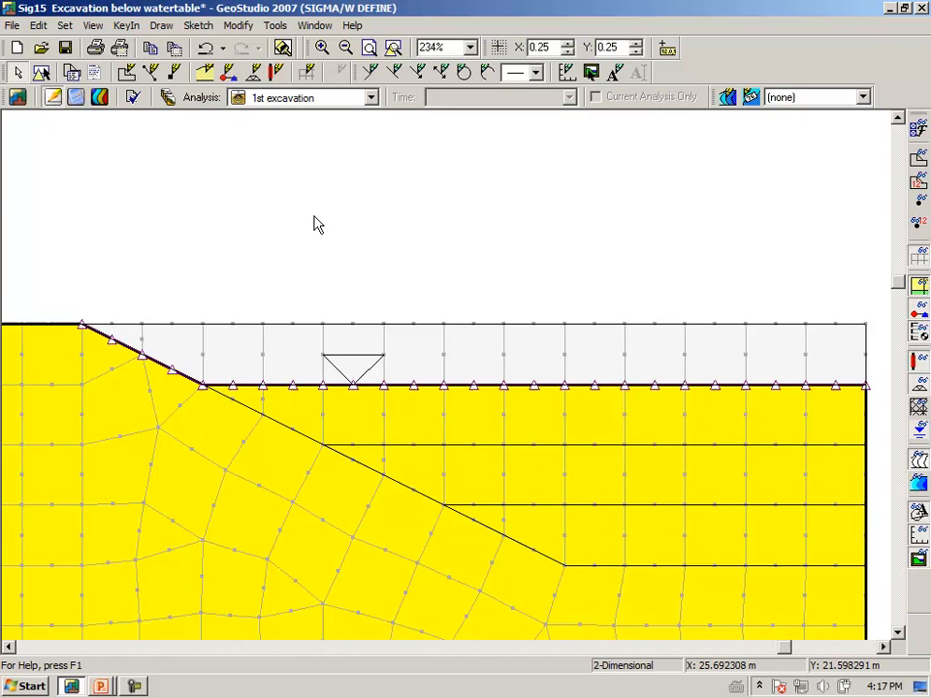
mouse_move(311, 225)
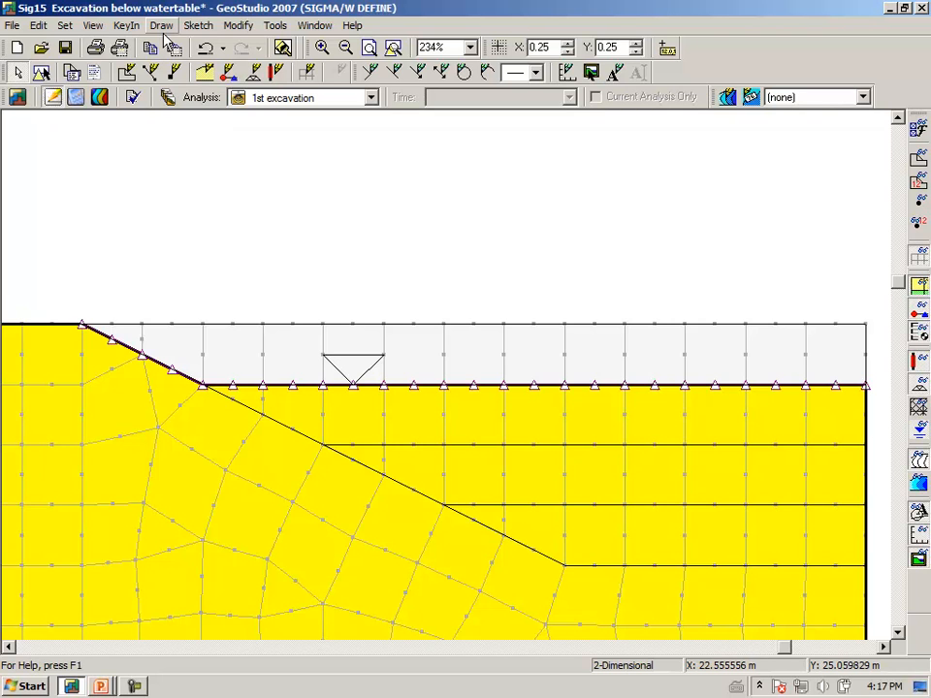
click(128, 25)
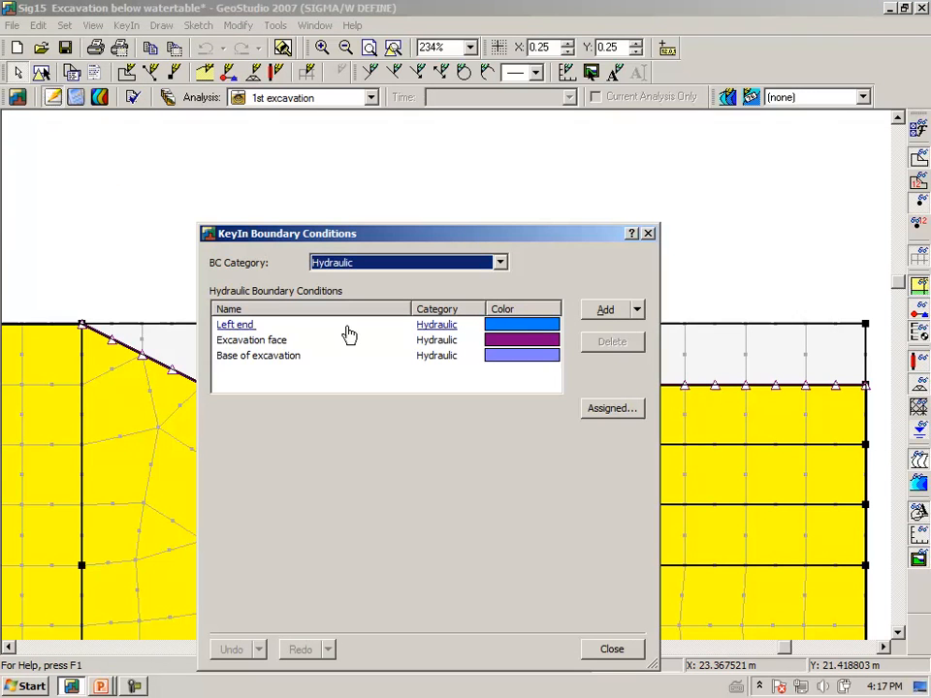
click(258, 357)
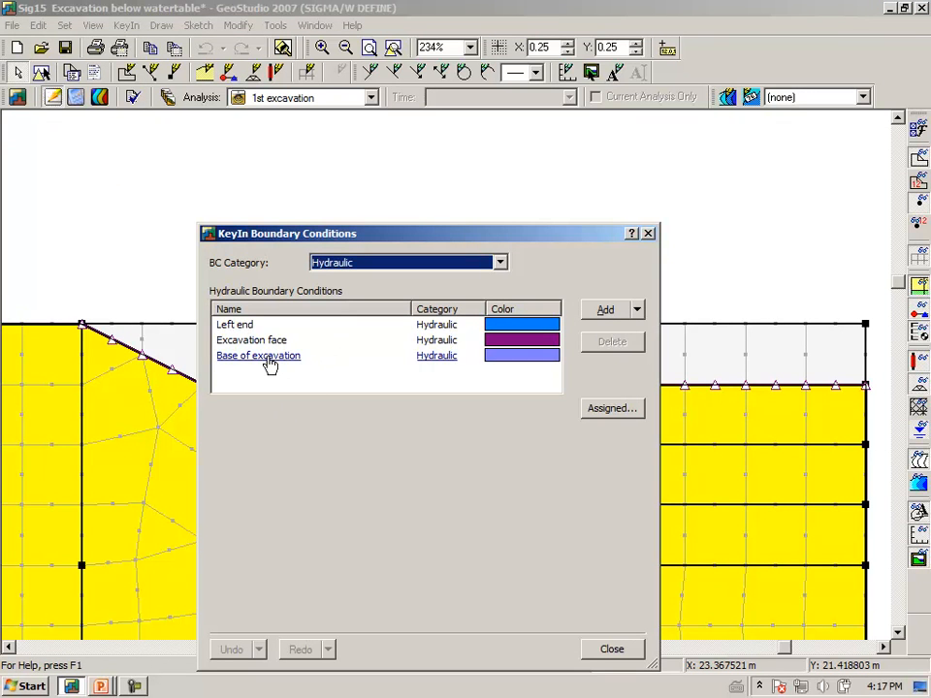
click(258, 355)
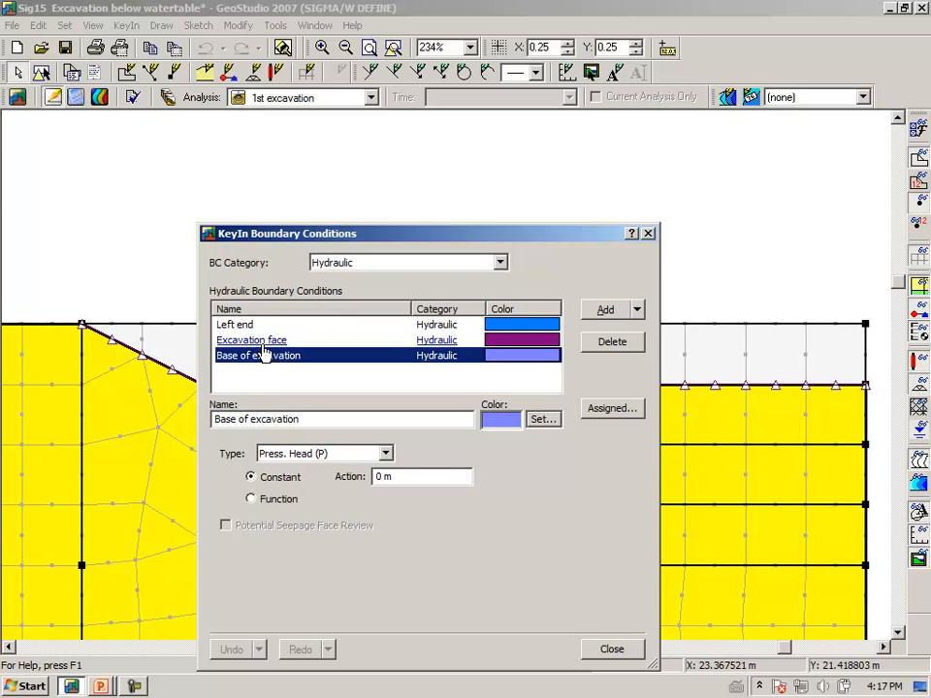
click(252, 339)
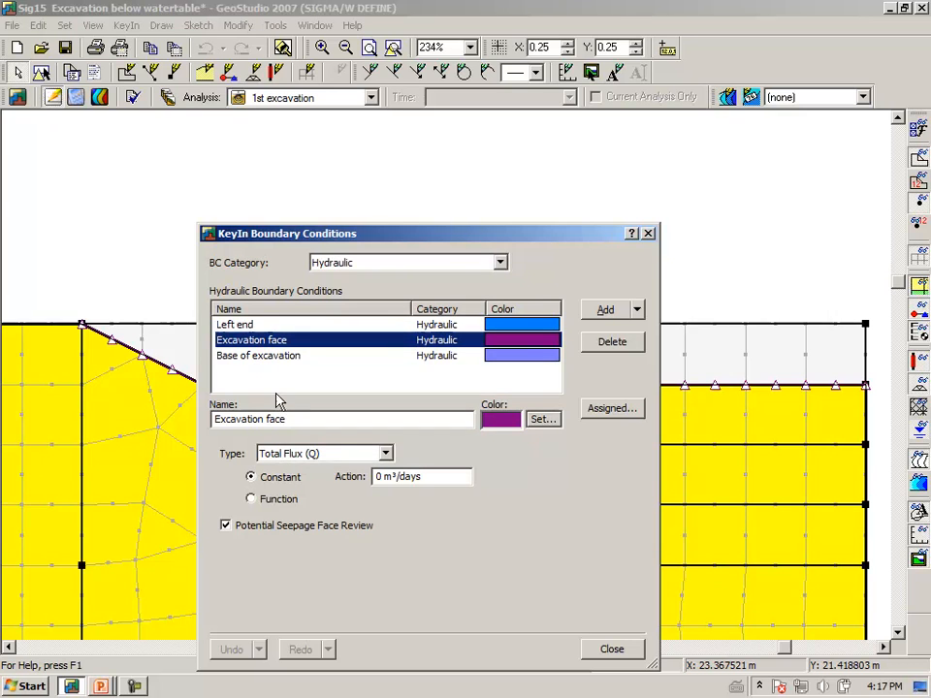
mouse_move(287, 468)
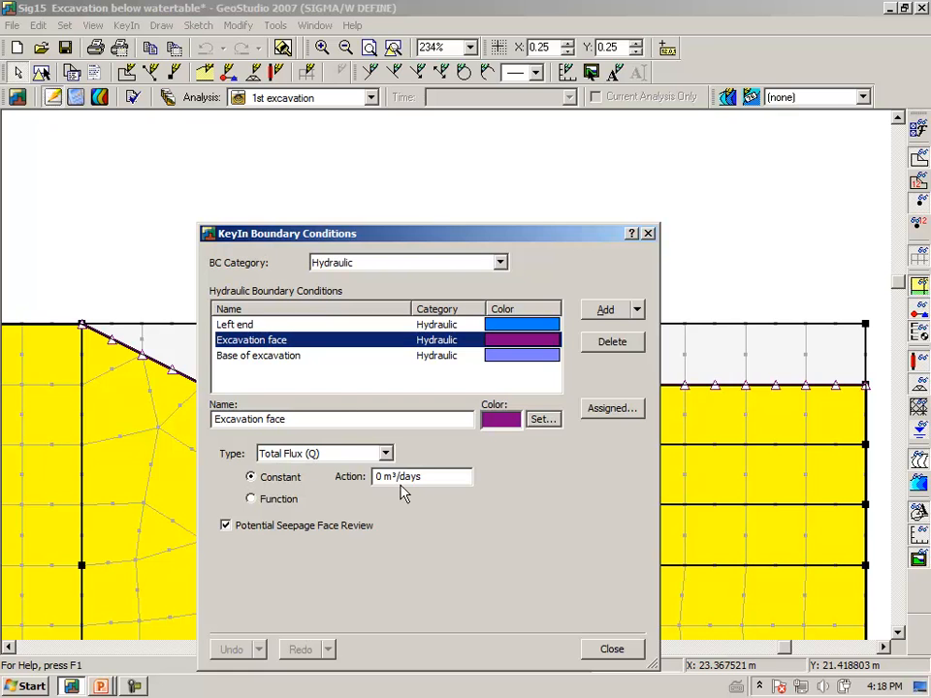
mouse_move(613, 650)
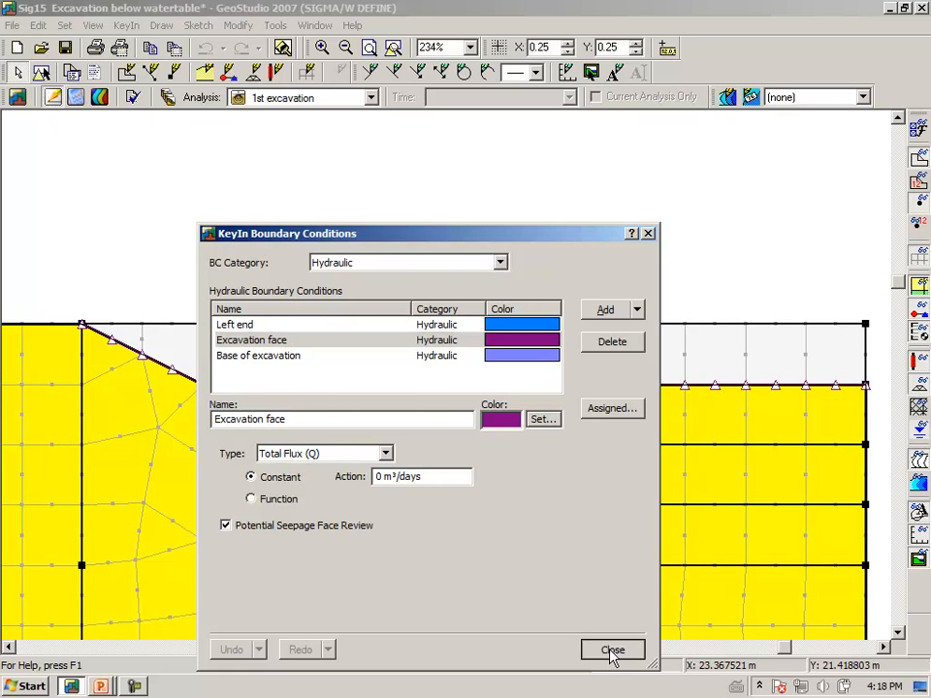
click(613, 650)
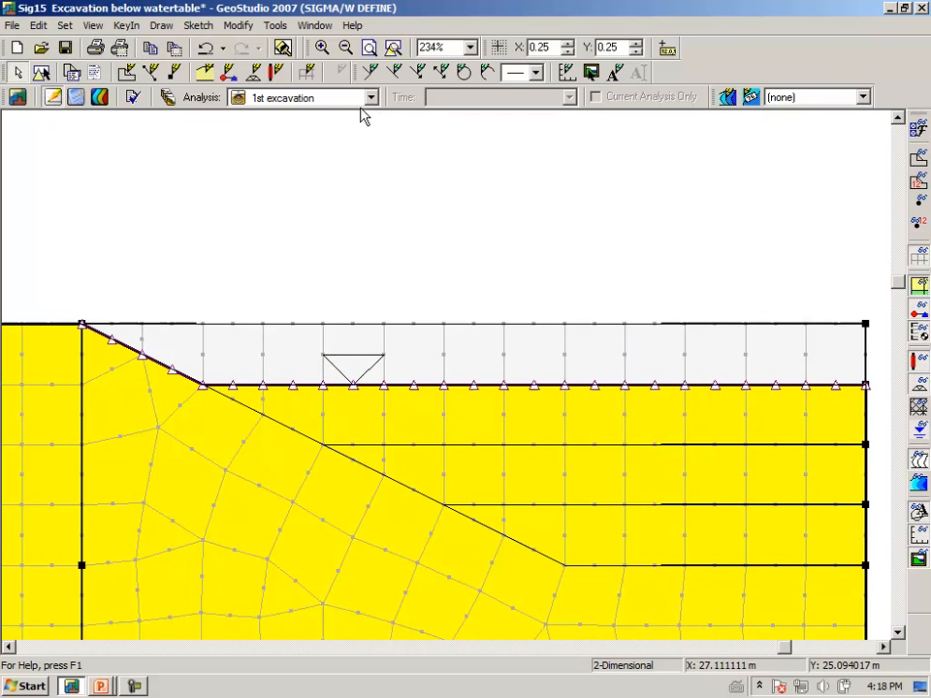
- Step through the 2nd, 3rd and 4th excavation analyses, then view the 4th excavation results in CONTOUR
click(368, 97)
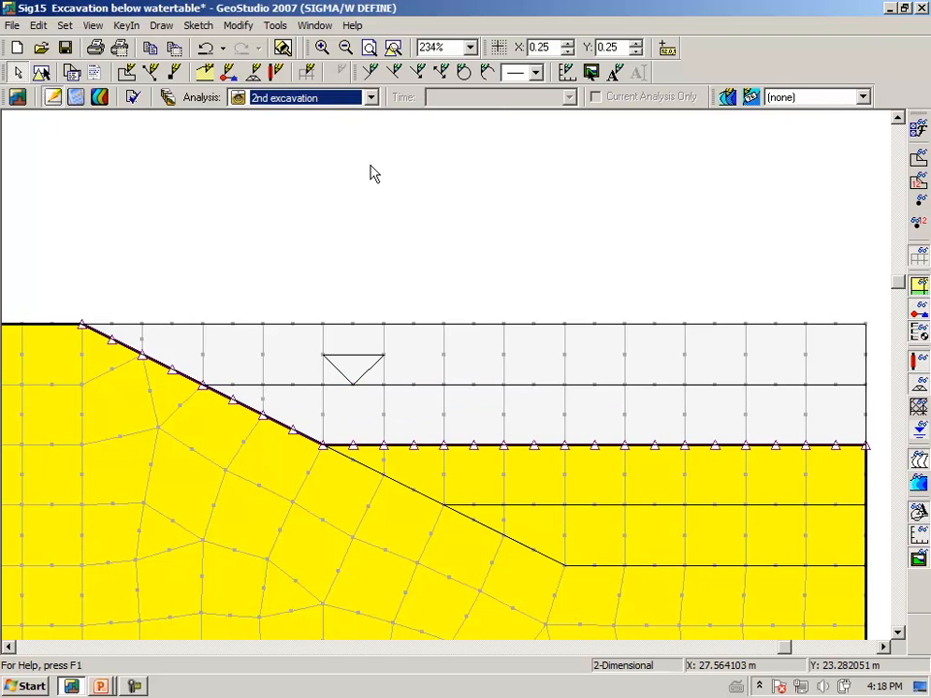
click(369, 97)
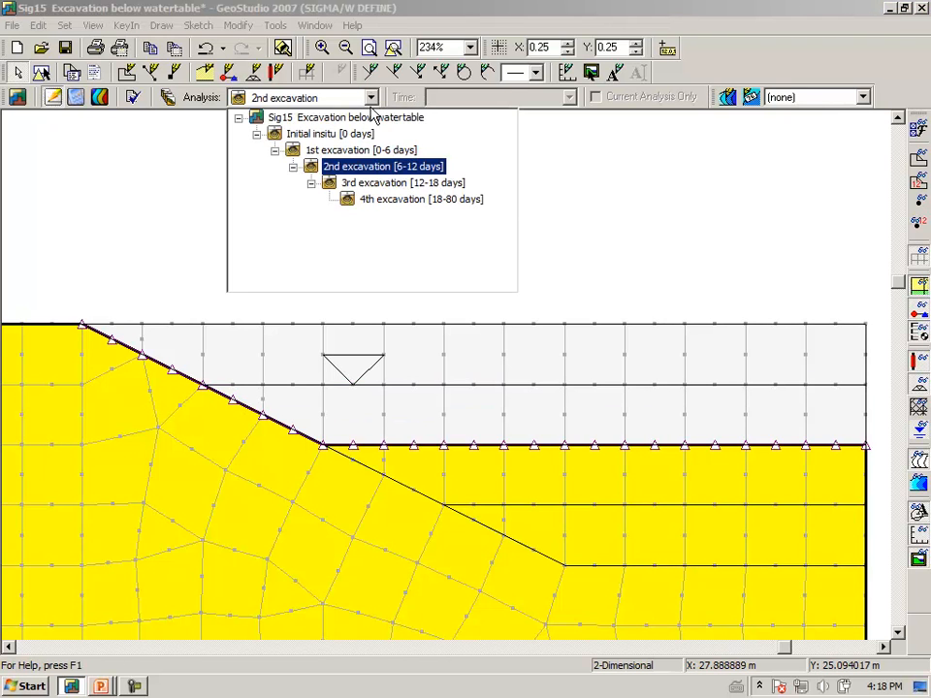
click(385, 182)
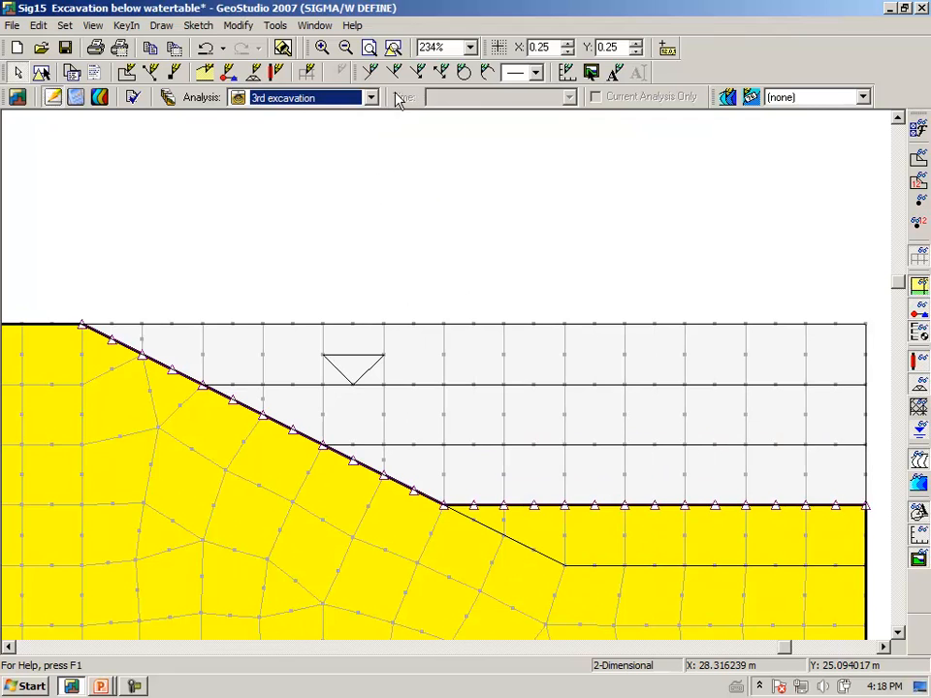
click(369, 97)
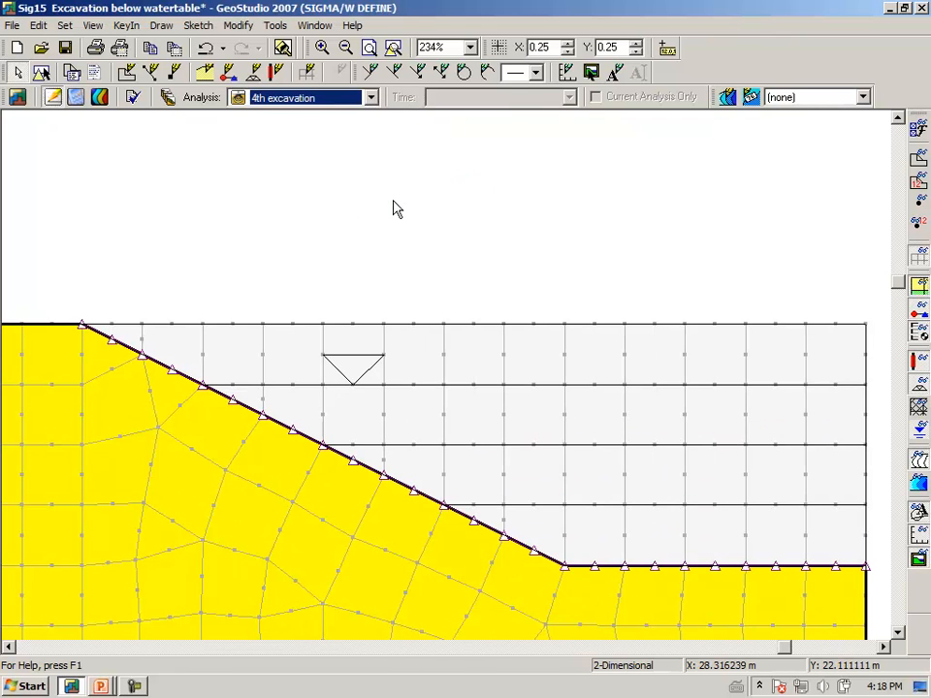
mouse_move(783, 216)
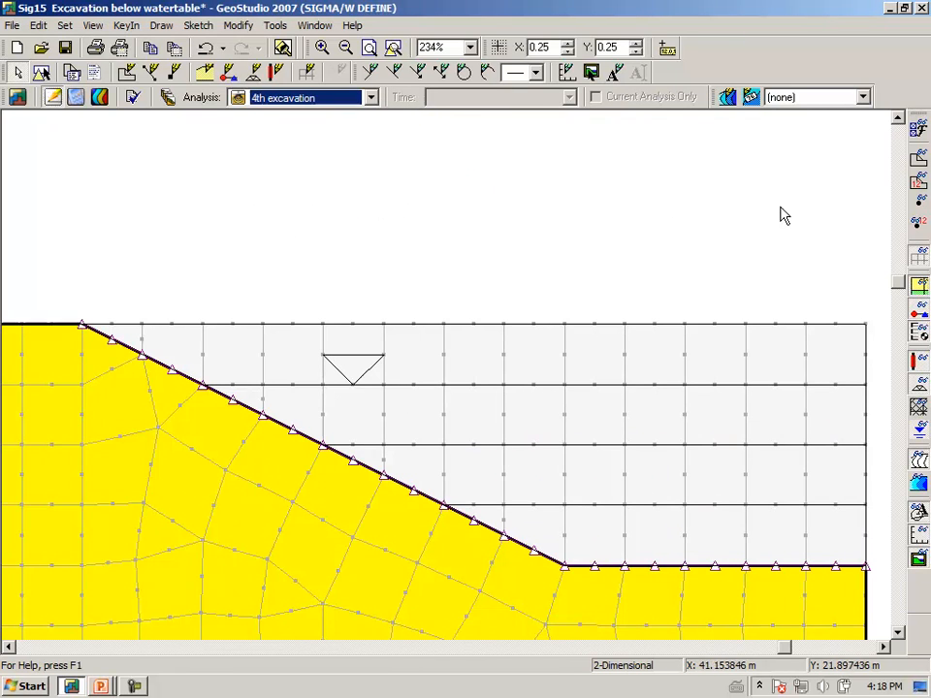
click(100, 97)
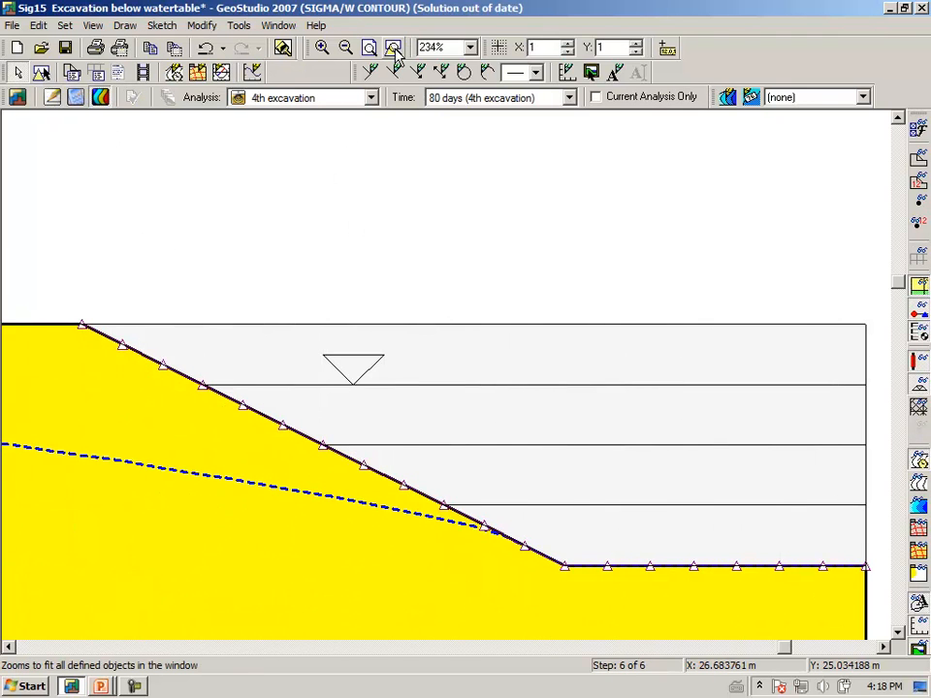
- Fit the model in the window and show results at 0 days insitu, then 1 day of the 1st excavation
click(392, 46)
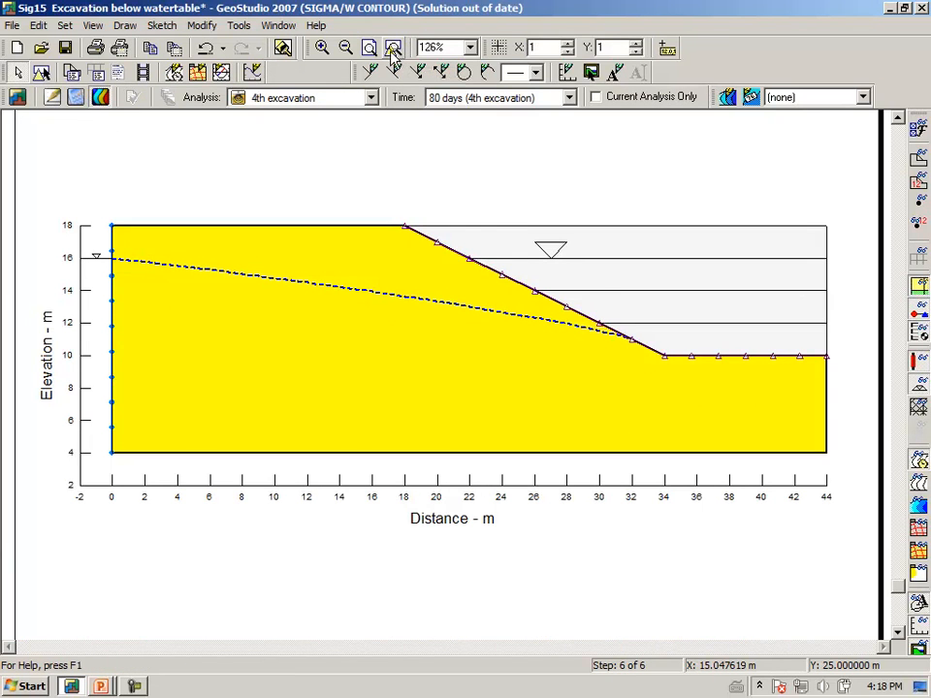
mouse_move(553, 116)
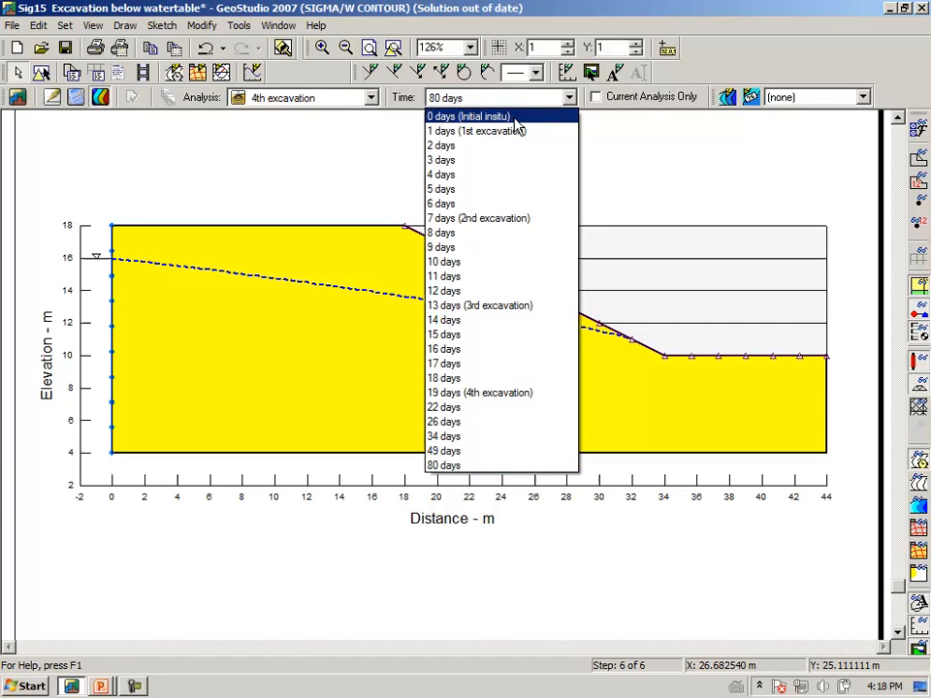
click(470, 116)
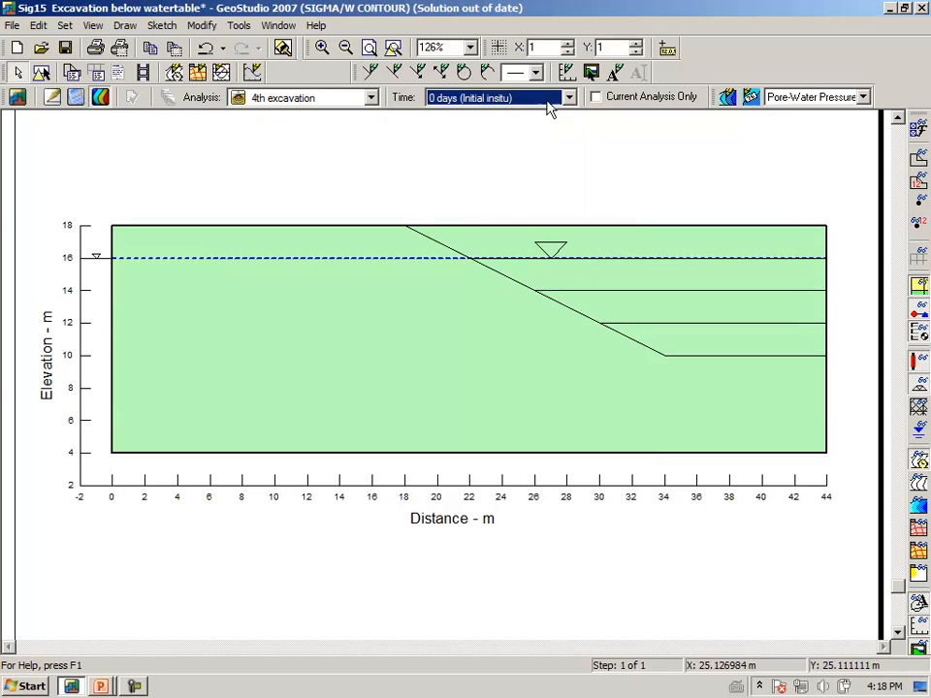
click(571, 97)
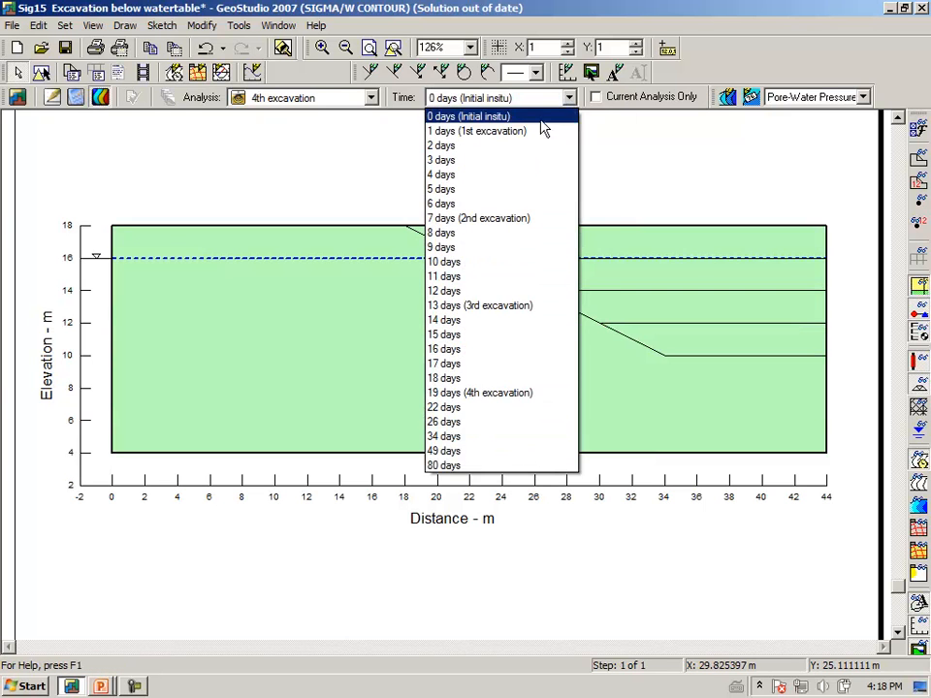
click(477, 132)
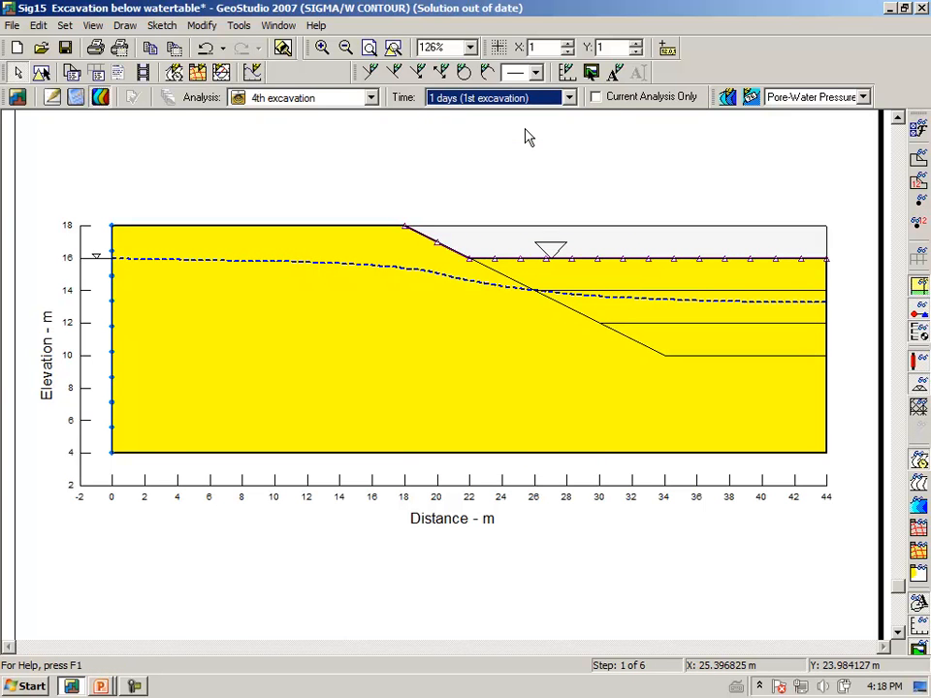
mouse_move(524, 139)
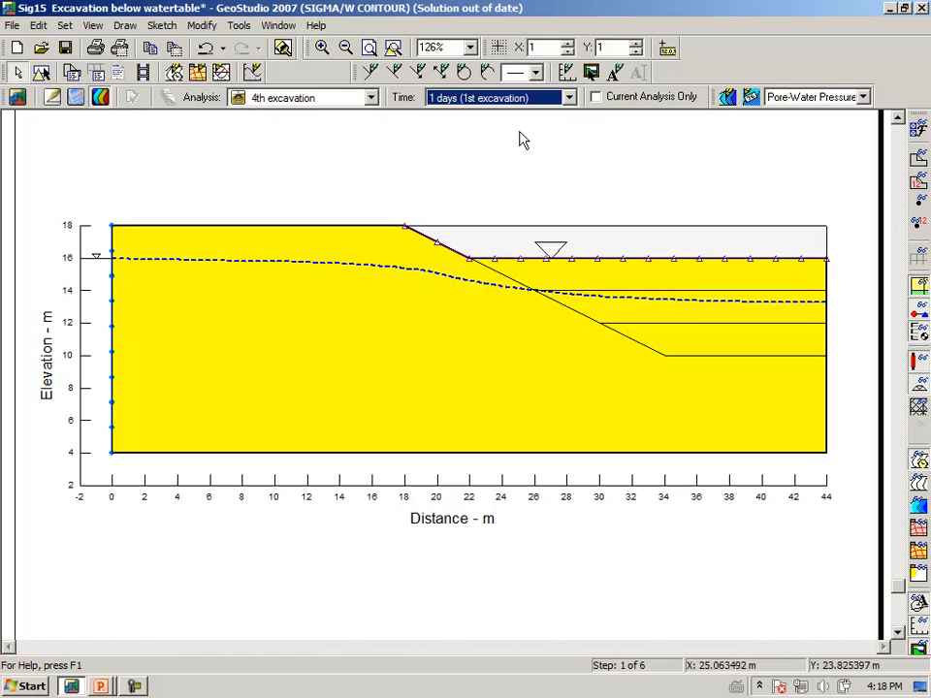
mouse_move(496, 170)
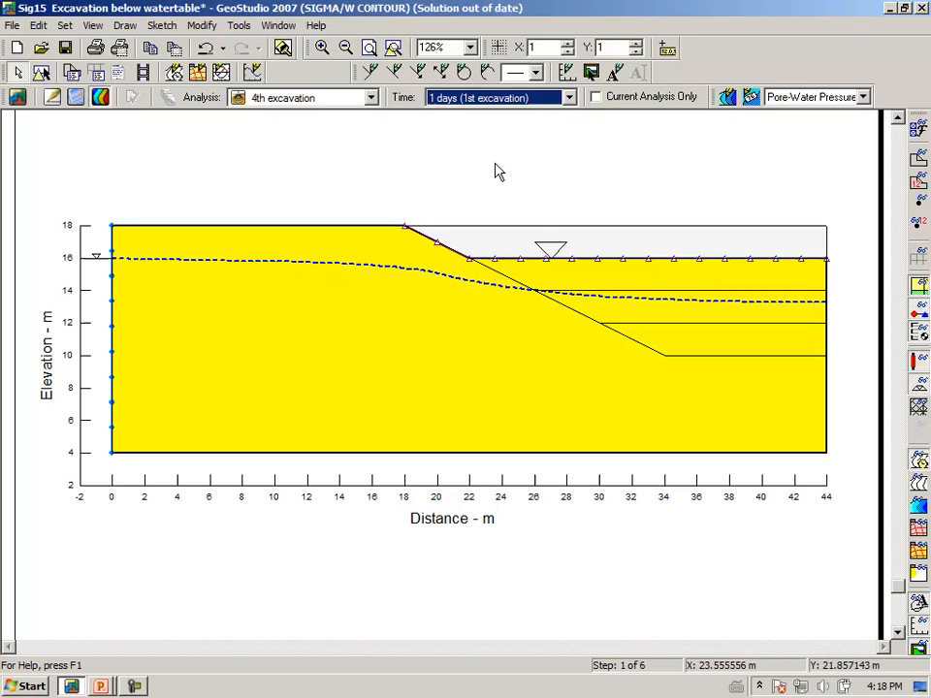
mouse_move(359, 182)
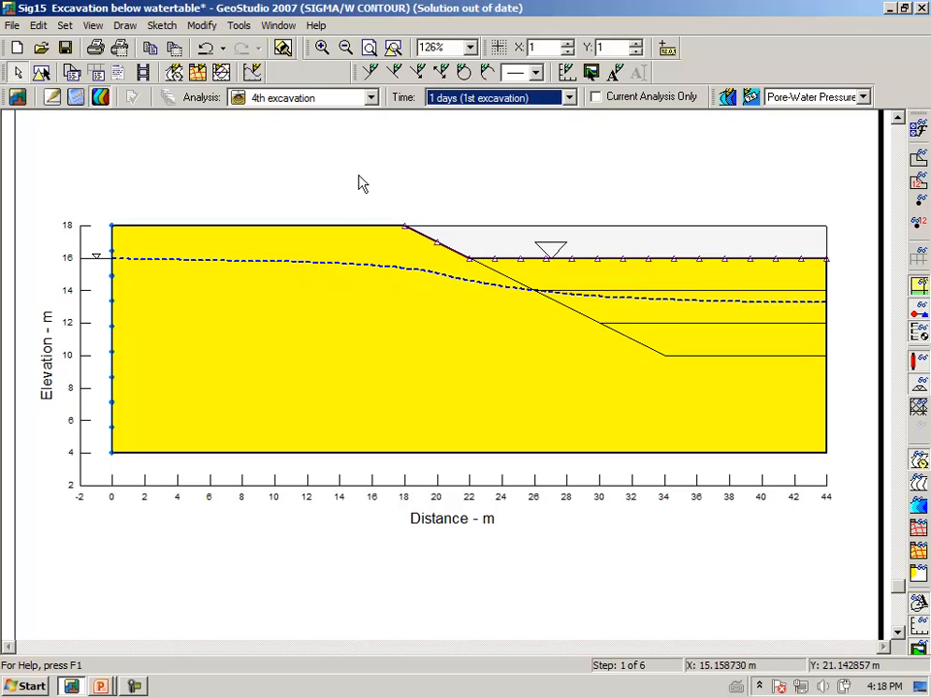
mouse_move(485, 180)
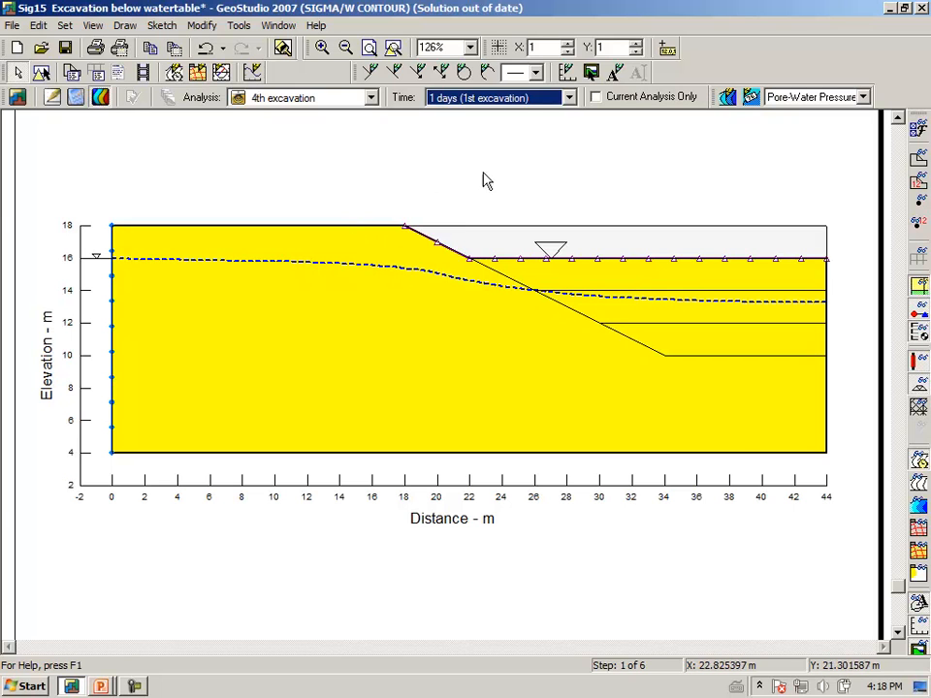
mouse_move(534, 101)
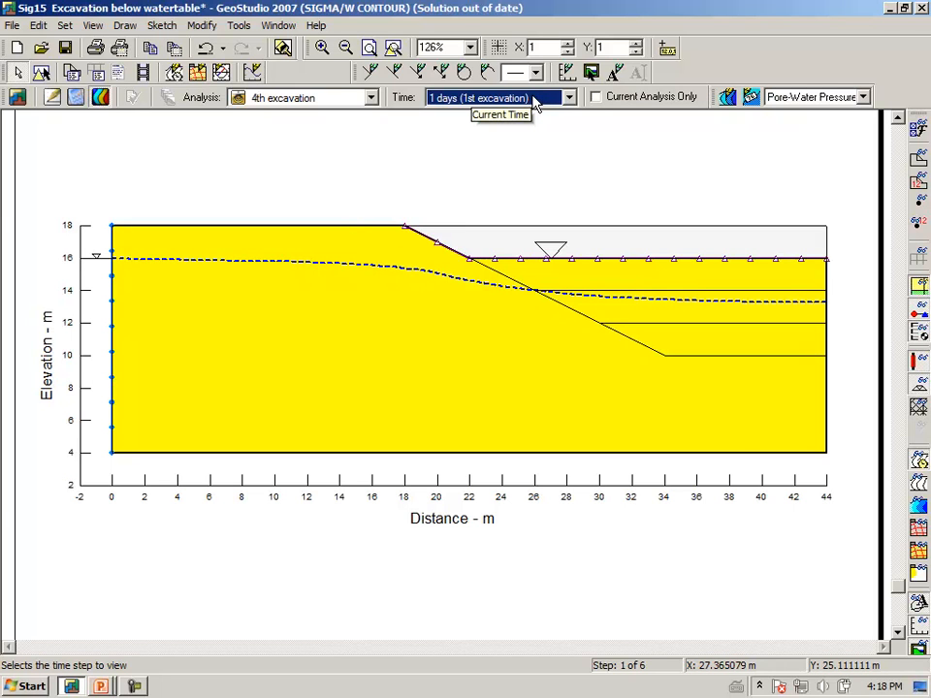
mouse_move(532, 106)
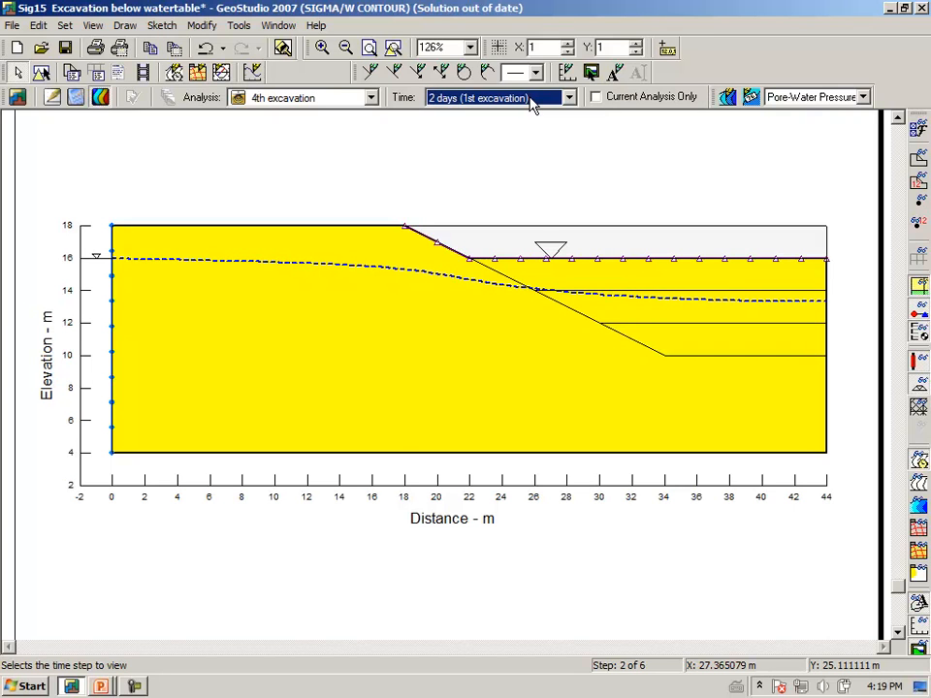
- Advance the results through the following time steps to 7 days of the 2nd excavation
click(567, 97)
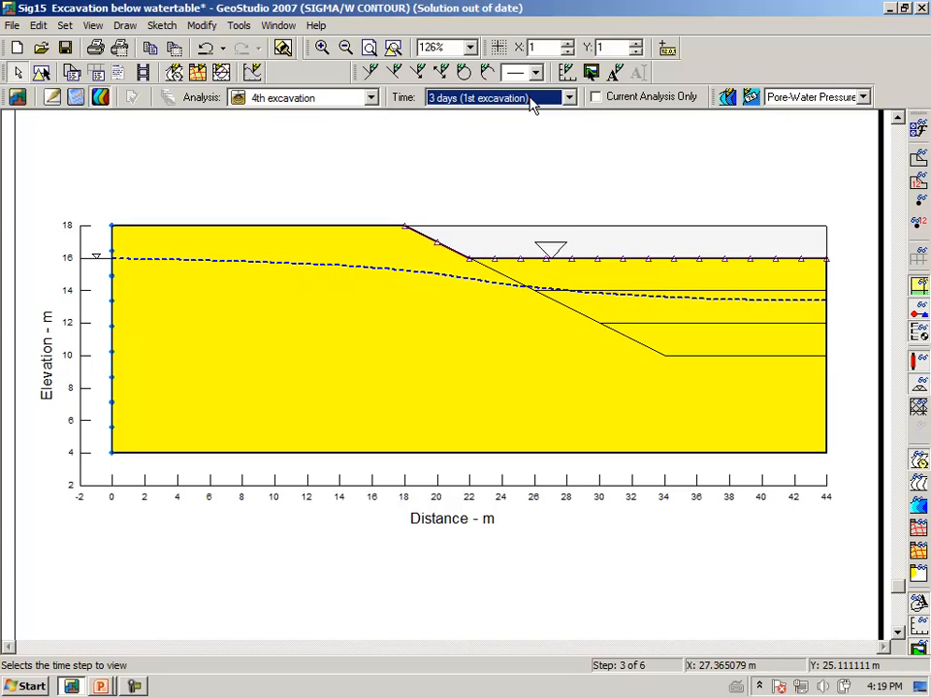
click(567, 97)
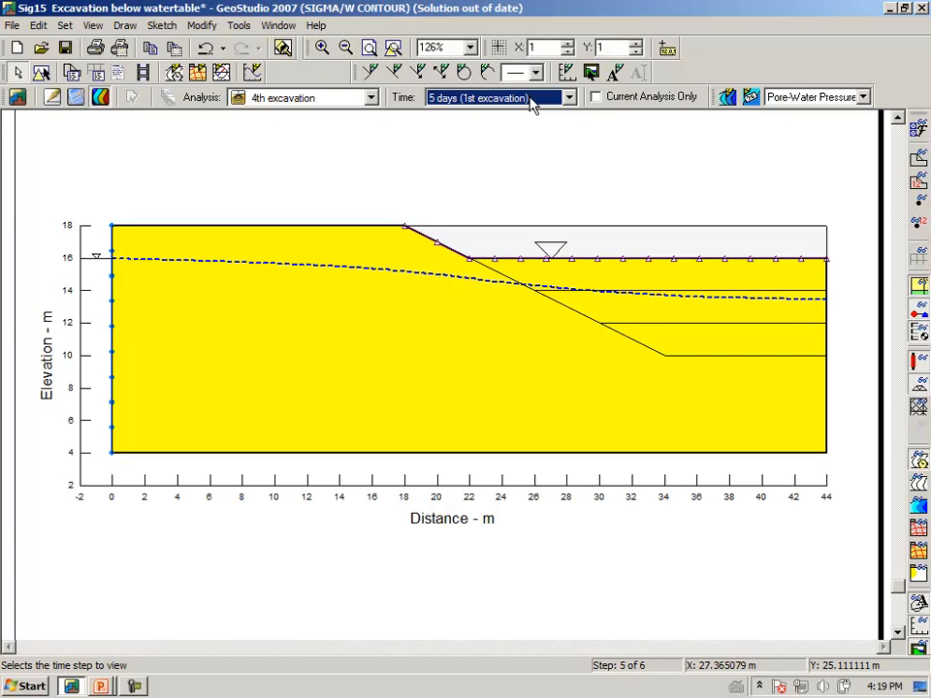
click(569, 97)
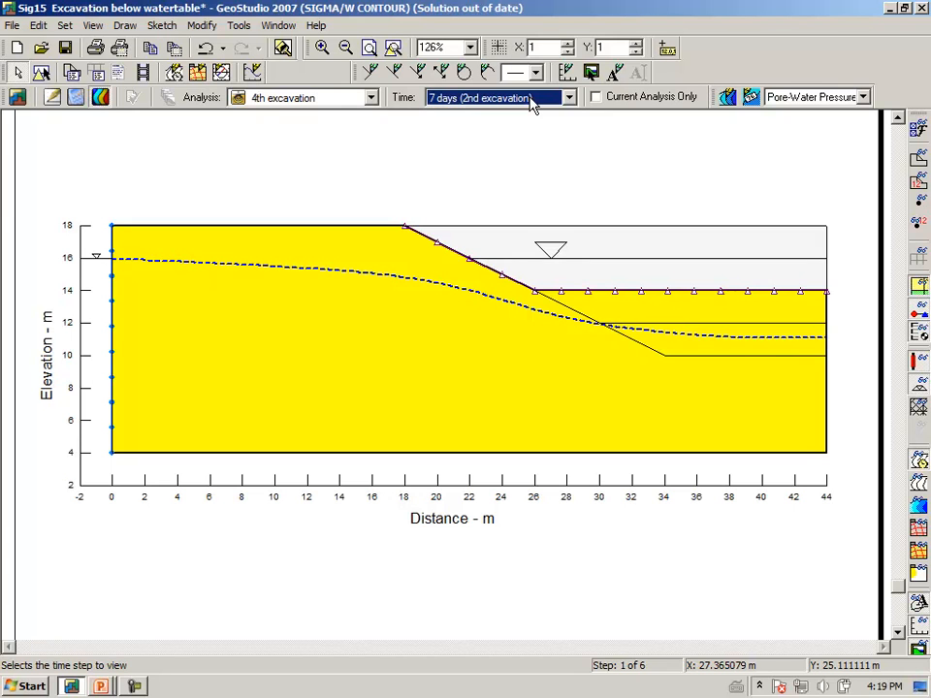
- Advance the results step by step through the 3rd excavation days to 26 and 34 days of the 4th excavation
click(570, 97)
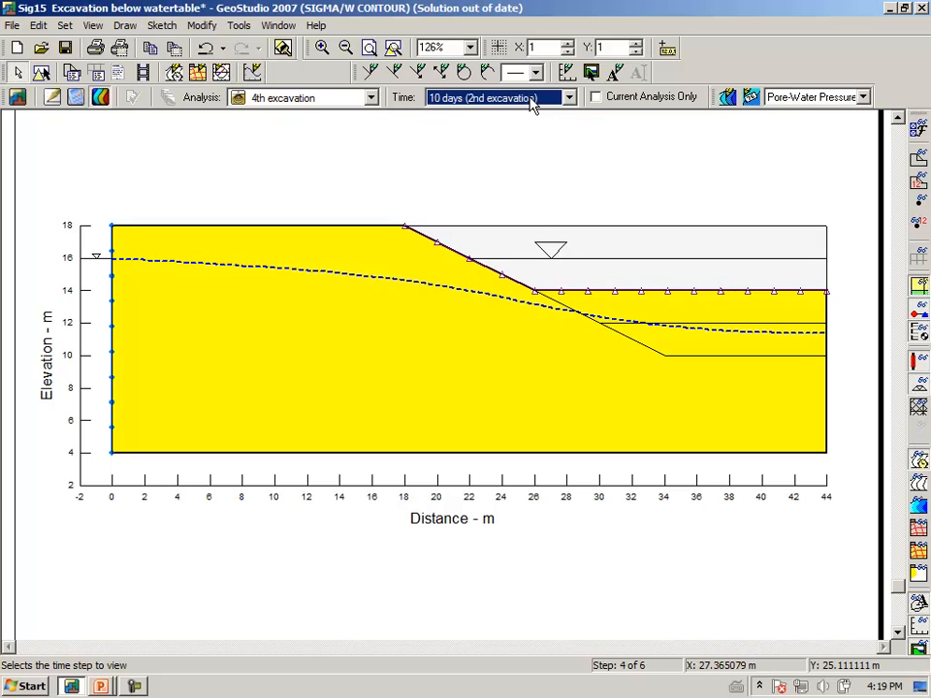
click(567, 97)
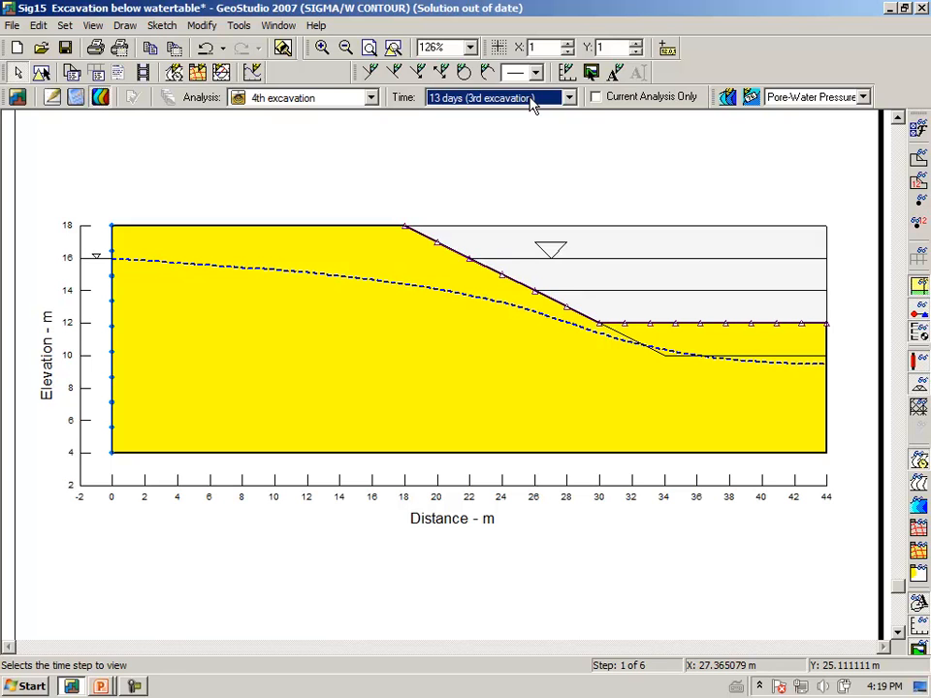
click(568, 97)
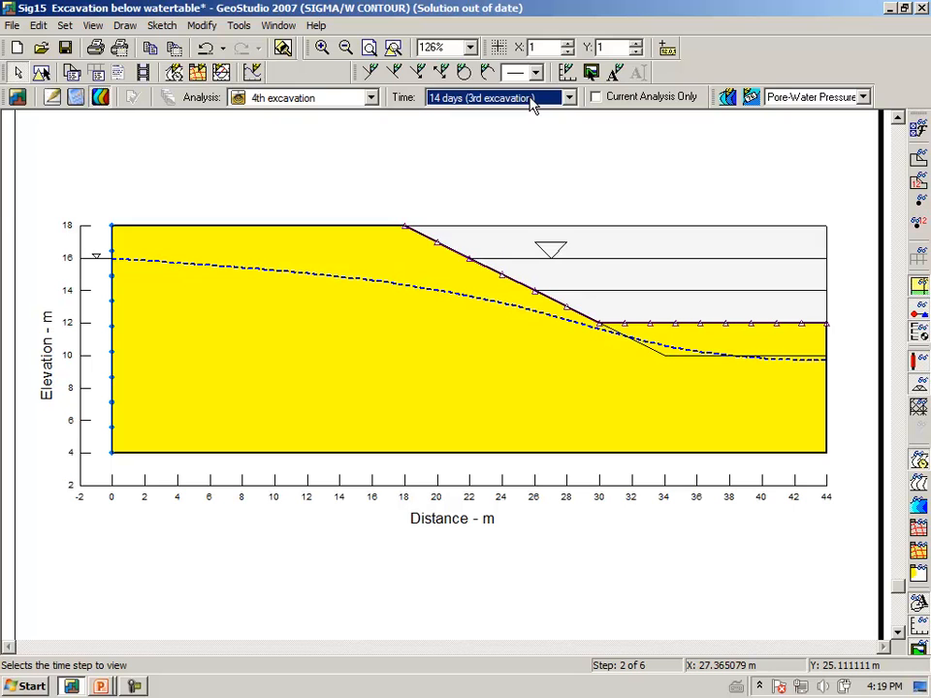
click(568, 97)
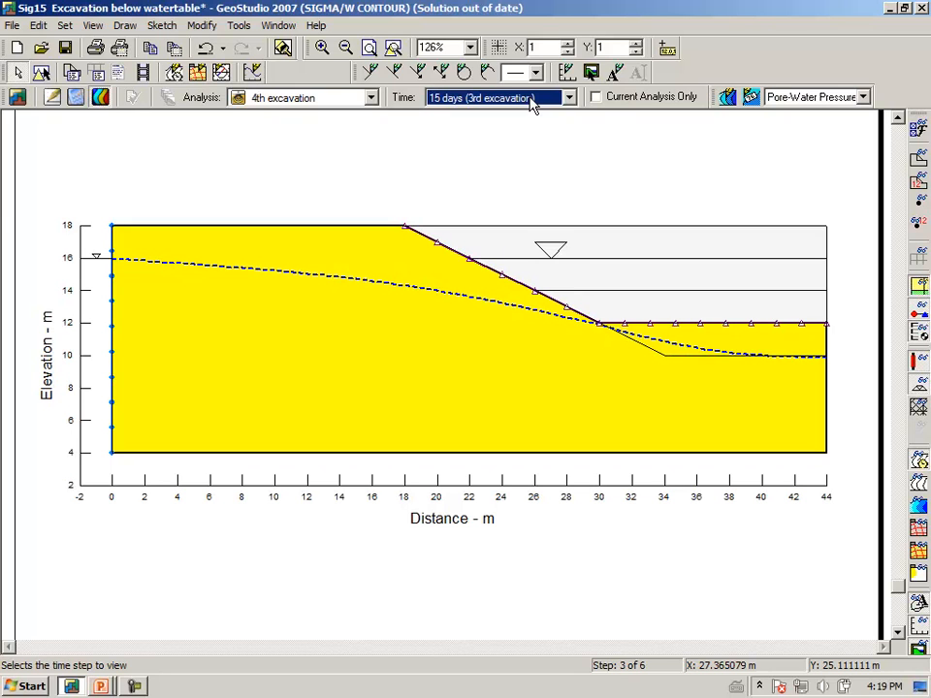
click(566, 97)
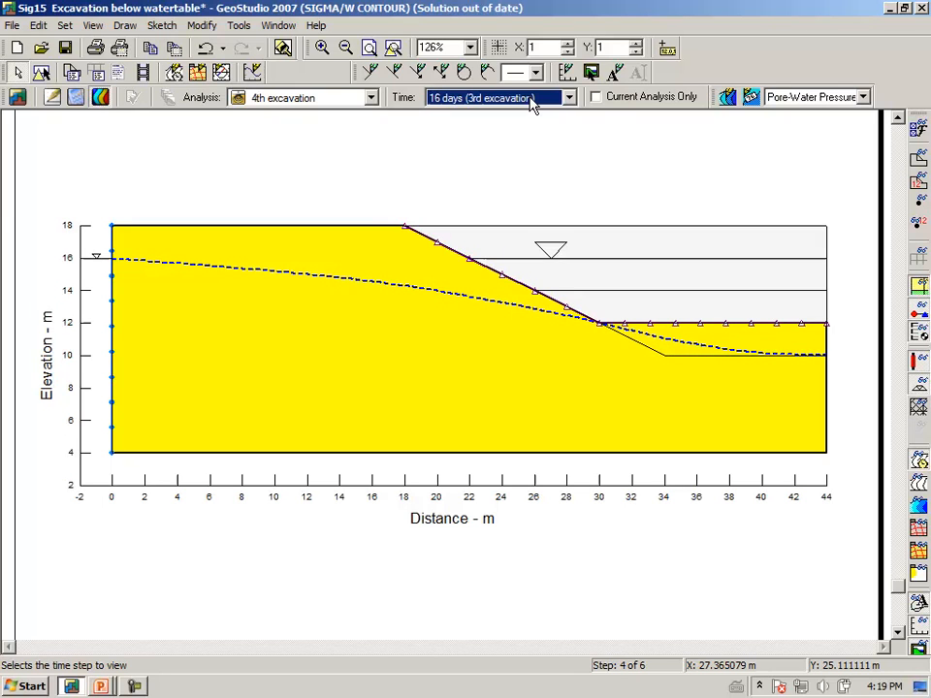
click(566, 97)
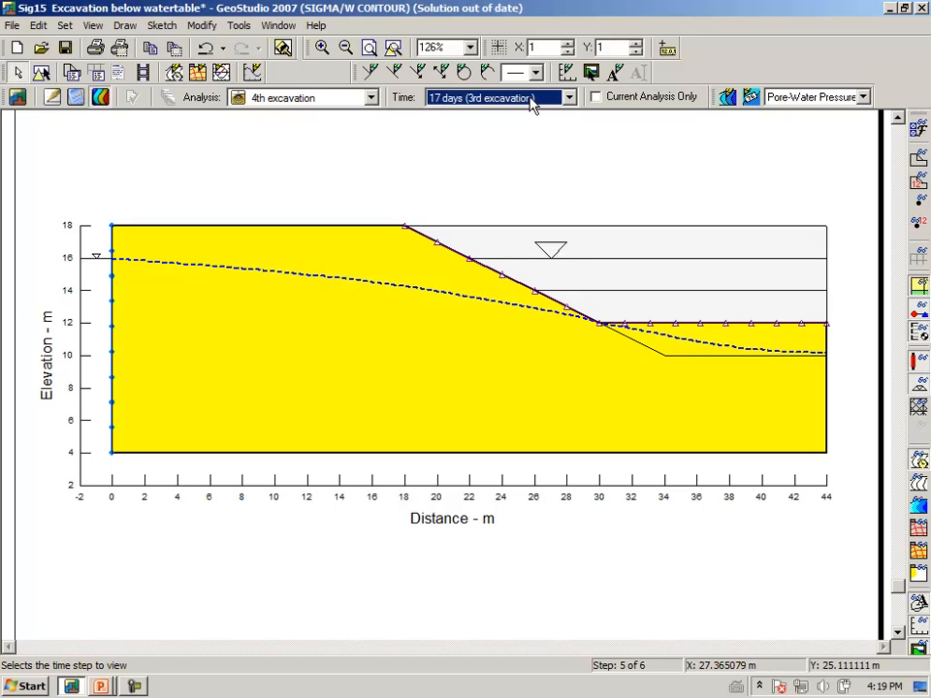
click(567, 97)
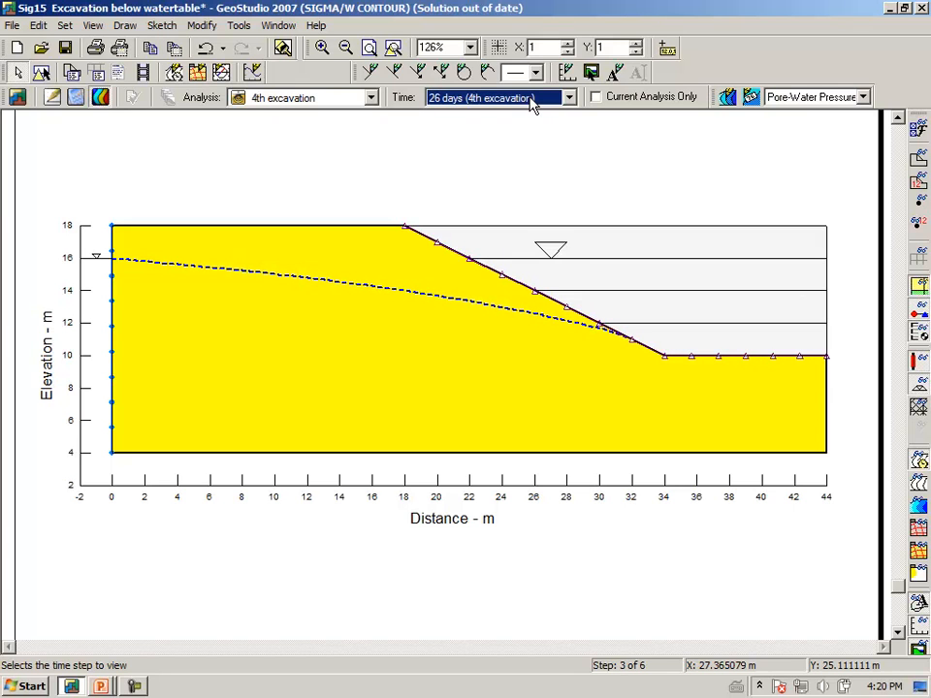
click(567, 97)
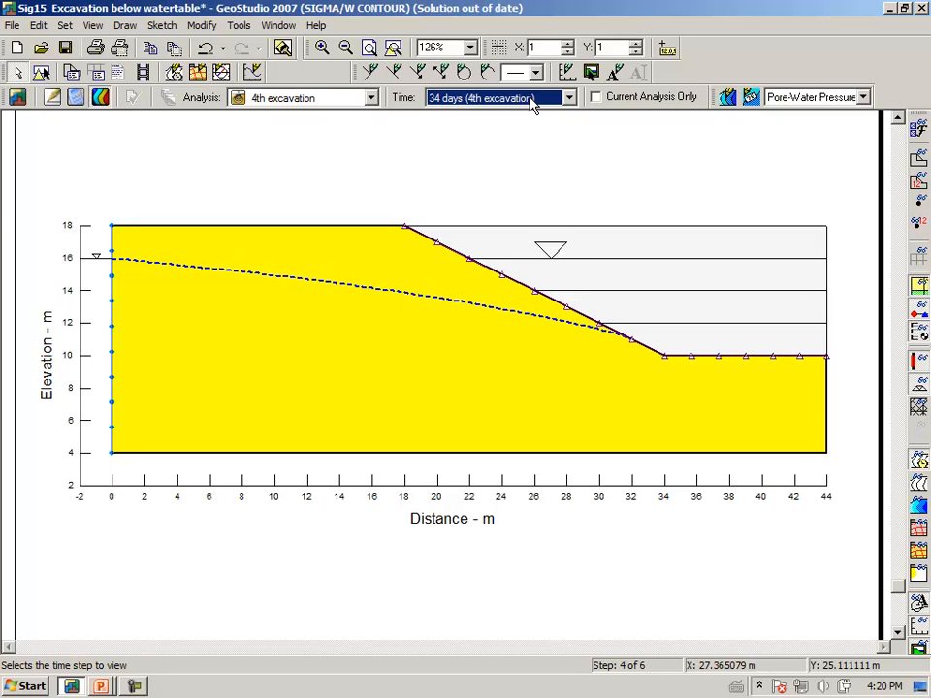
click(566, 97)
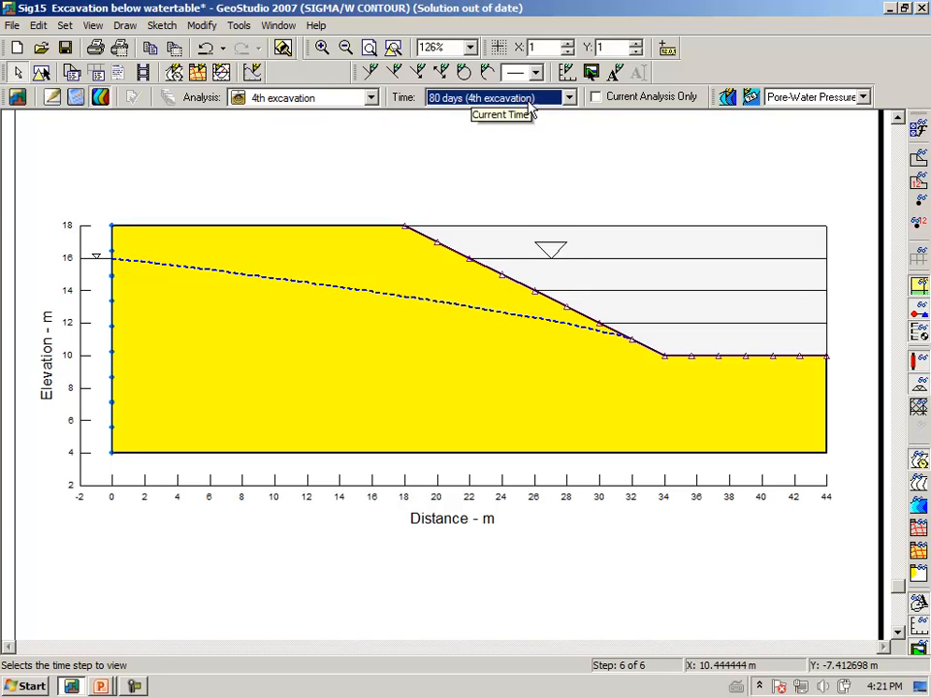
mouse_move(485, 186)
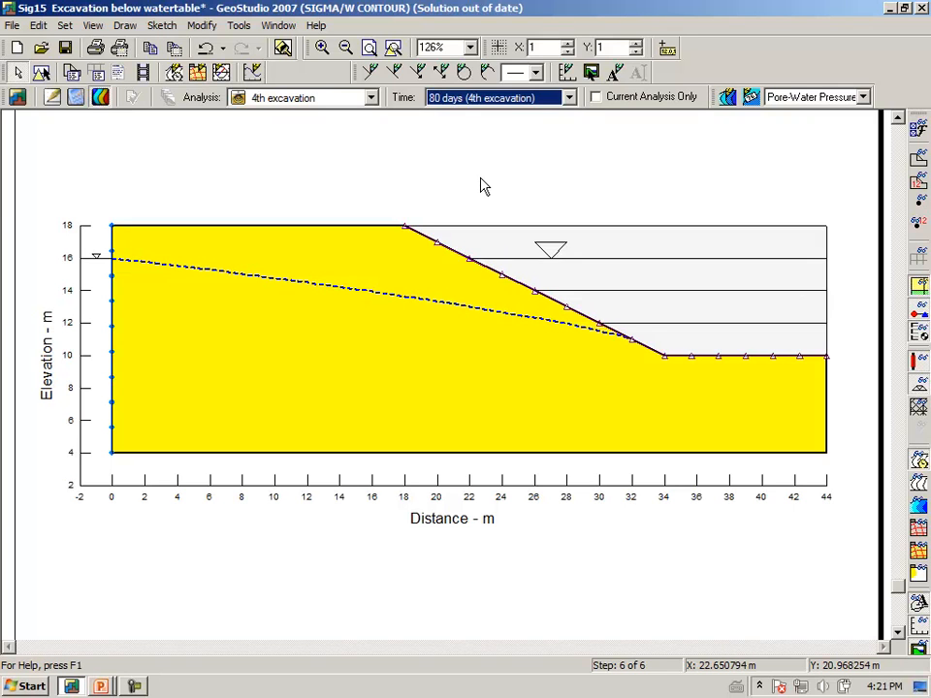
mouse_move(380, 196)
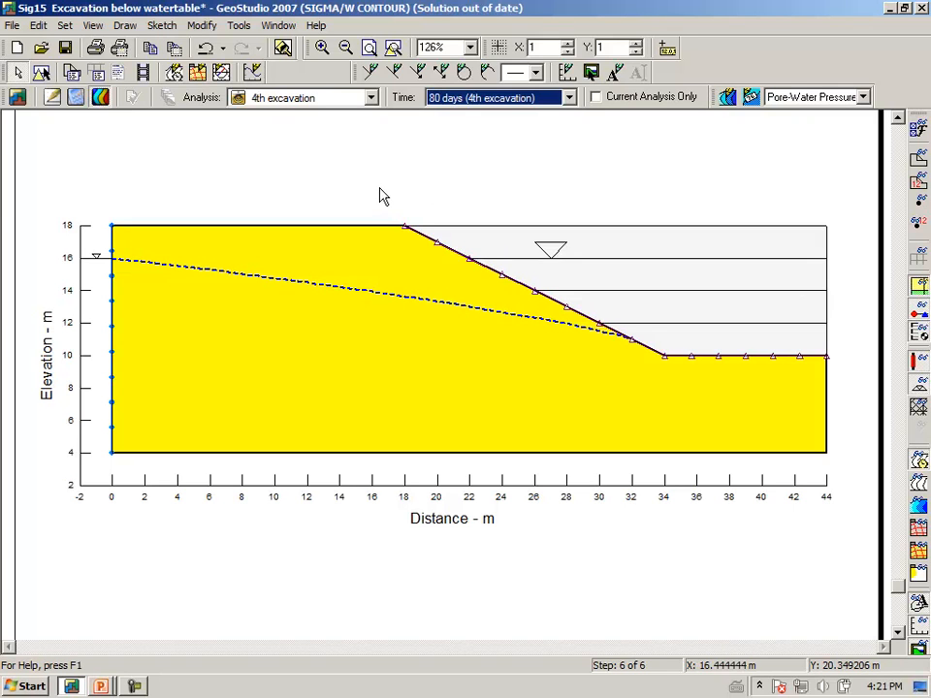
mouse_move(381, 196)
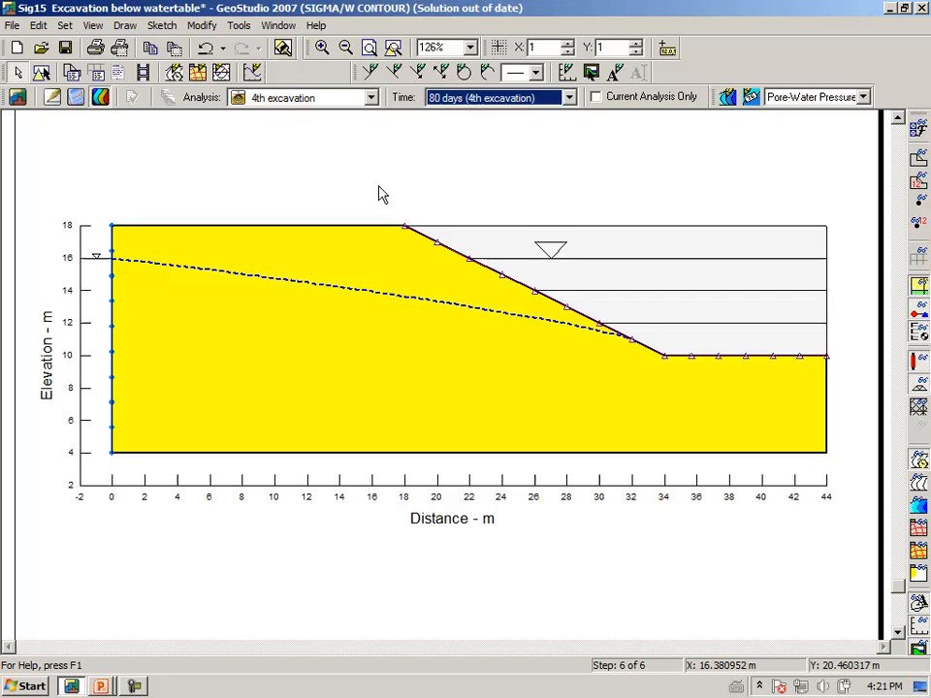
mouse_move(392, 183)
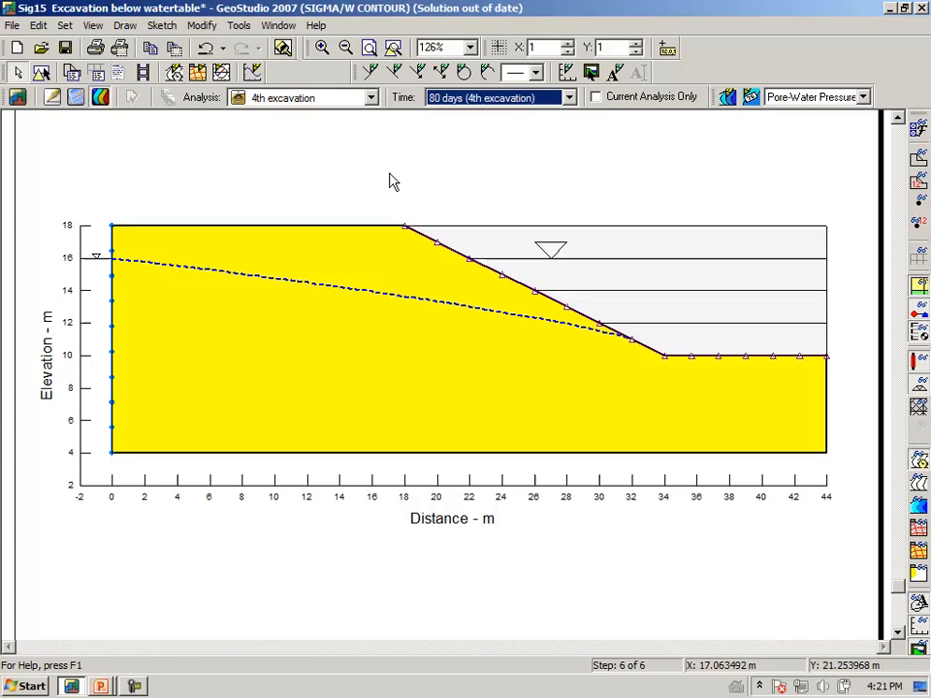
mouse_move(400, 183)
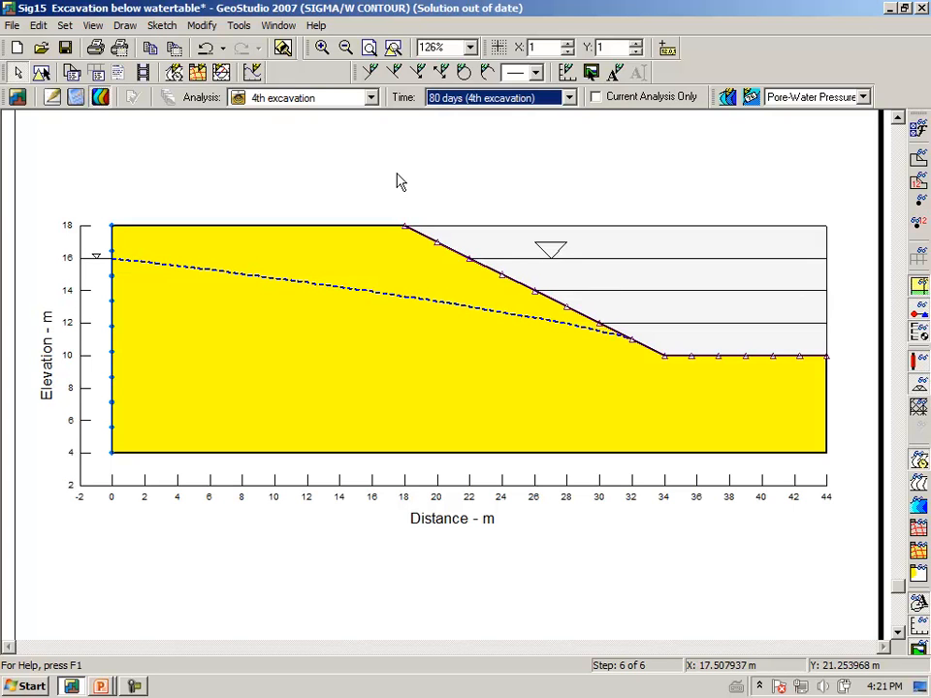
mouse_move(400, 181)
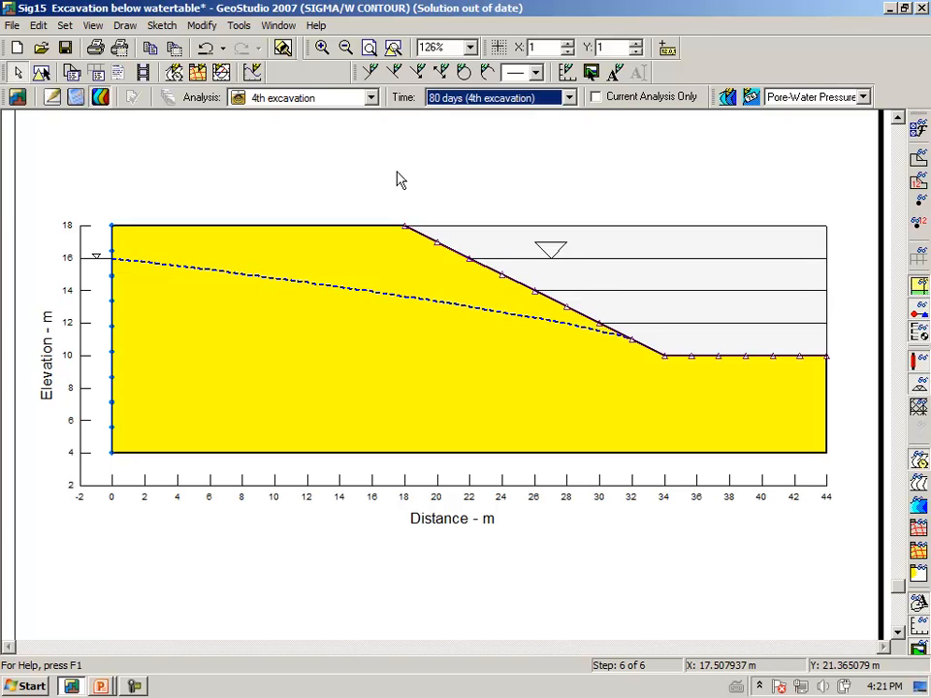
mouse_move(385, 171)
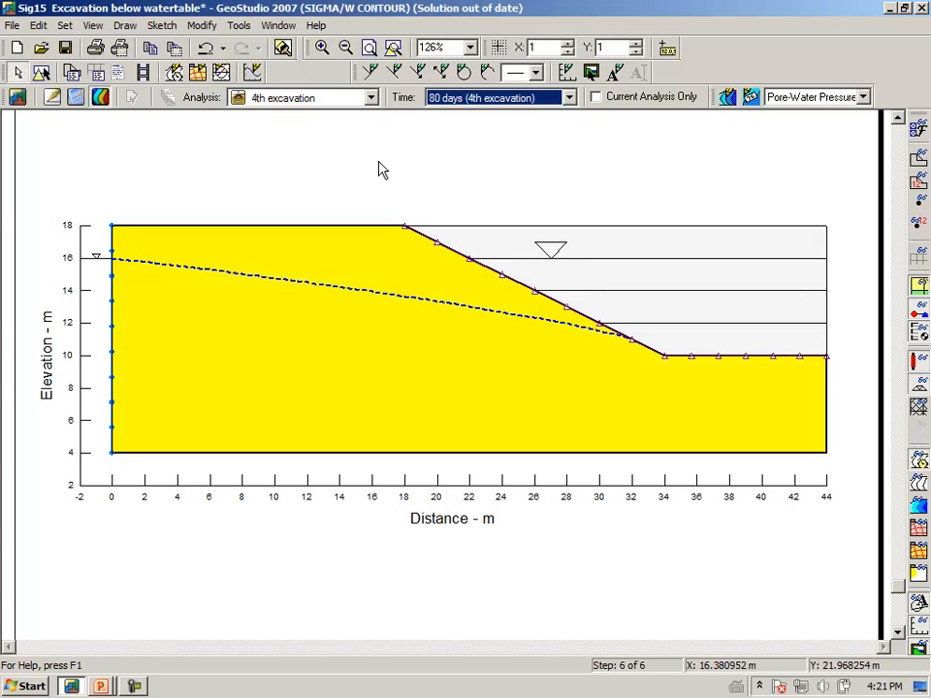
mouse_move(420, 192)
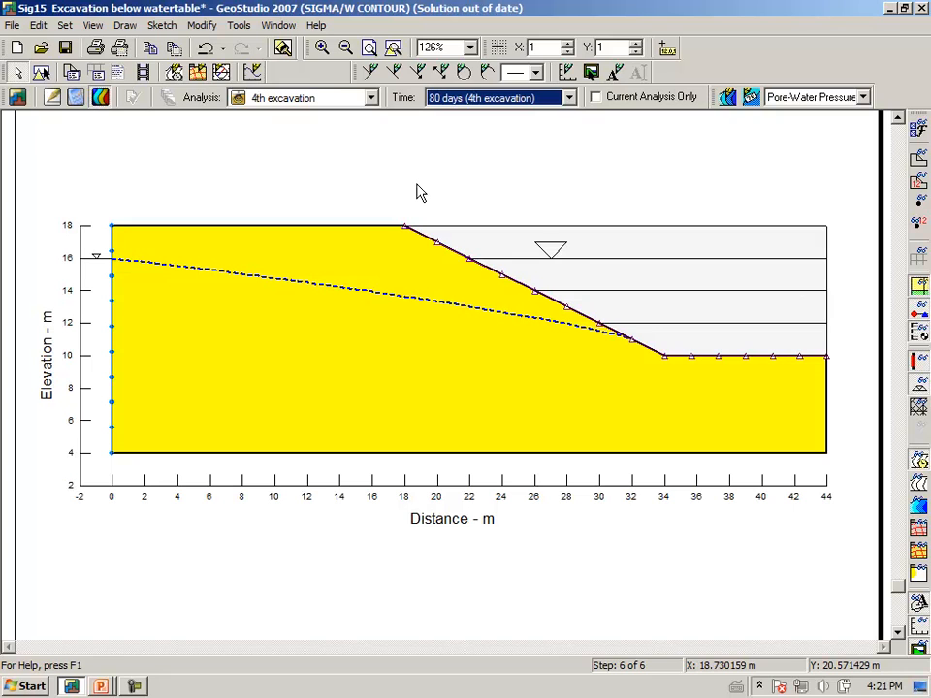
mouse_move(419, 192)
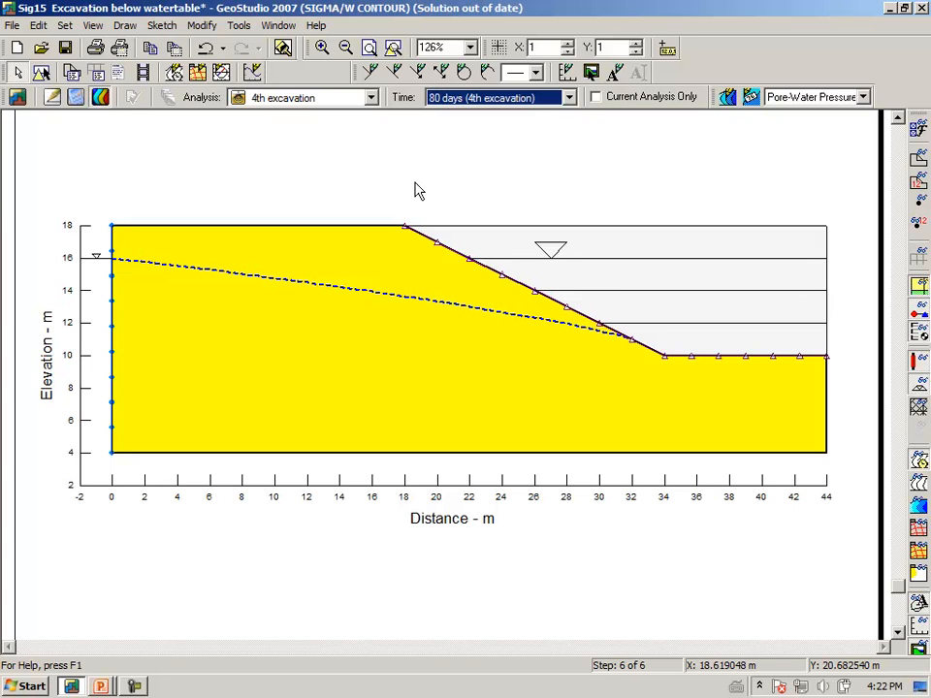
mouse_move(379, 192)
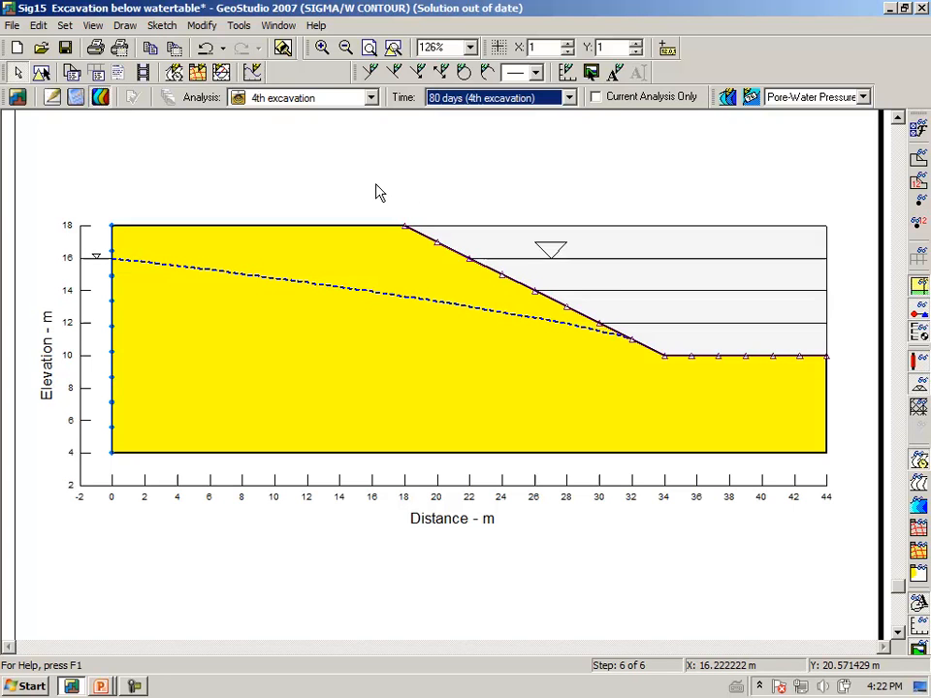
mouse_move(377, 190)
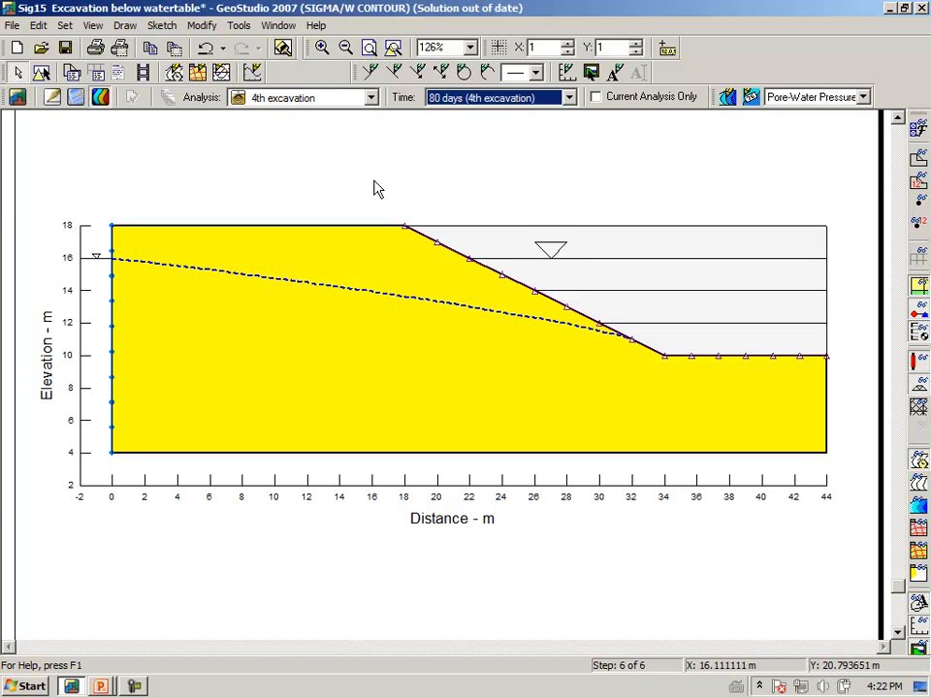
mouse_move(105, 124)
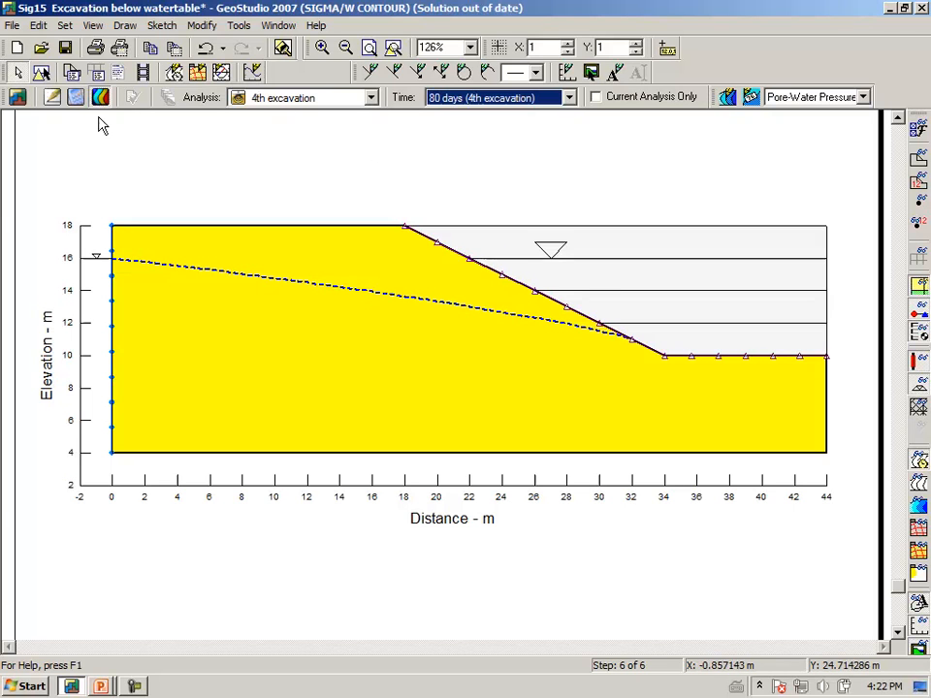
mouse_move(55, 97)
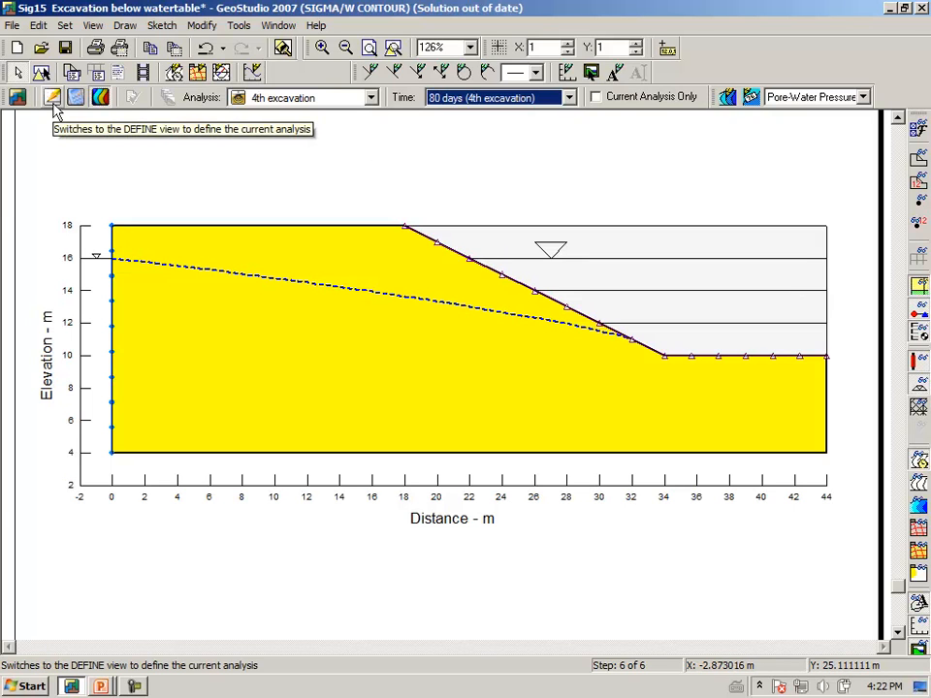
- Return to the DEFINE view showing the 1st excavation mesh and boundary conditions
click(54, 97)
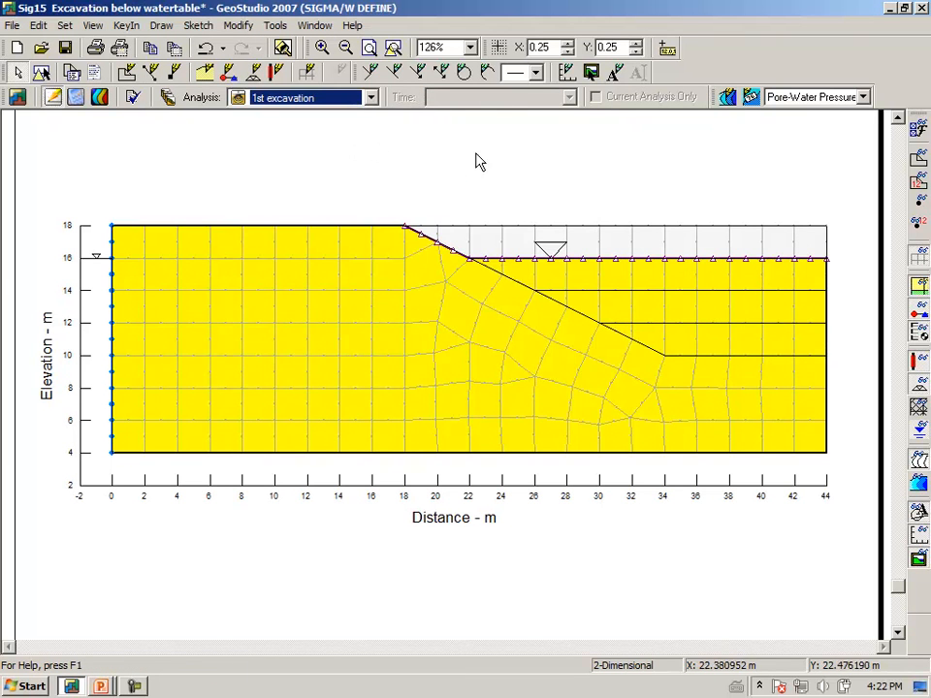
mouse_move(578, 155)
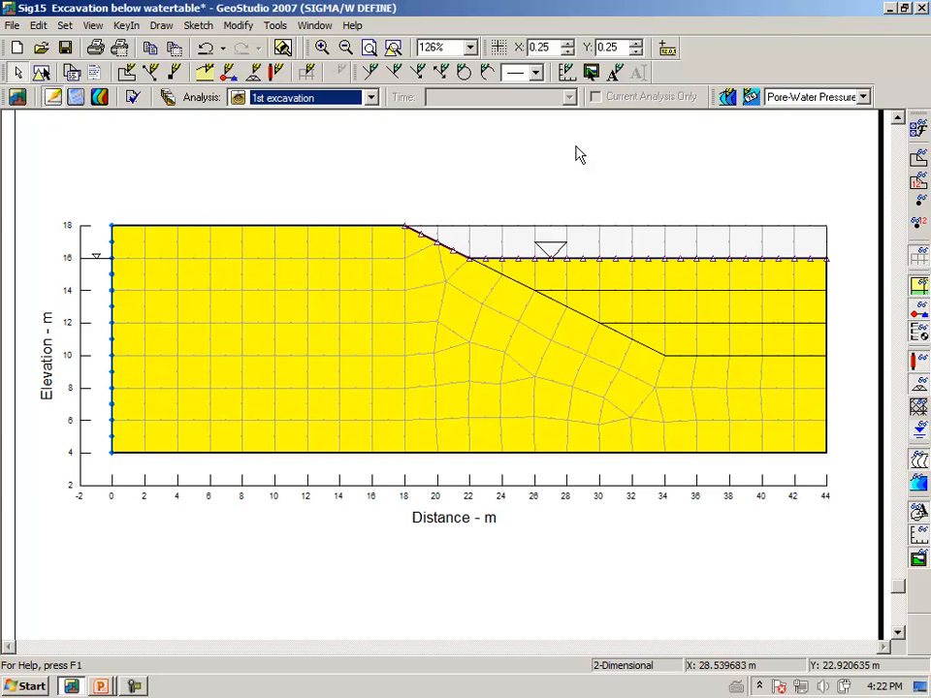
mouse_move(378, 295)
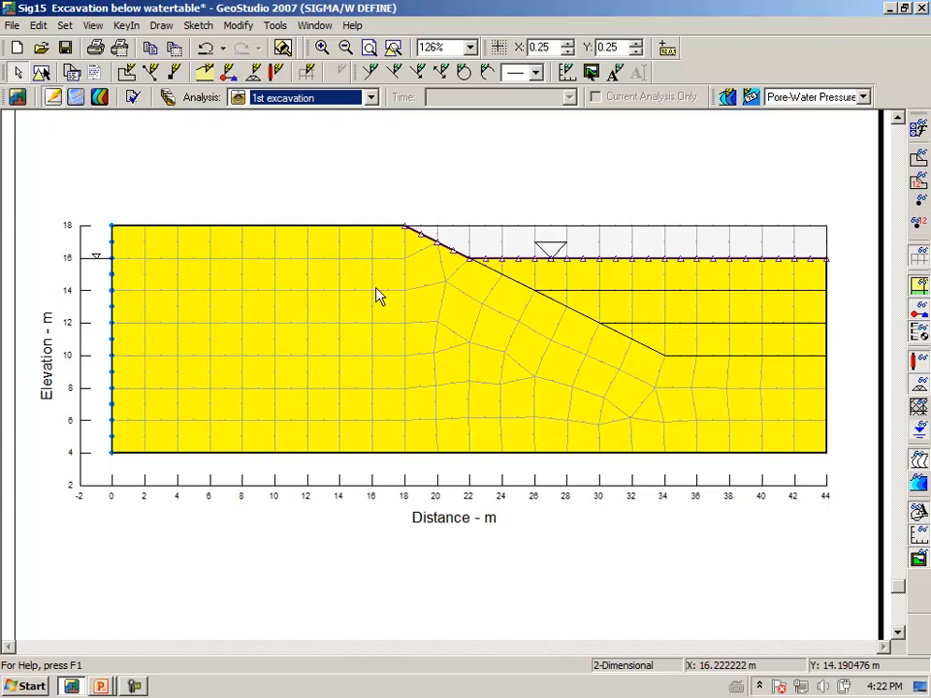
mouse_move(465, 272)
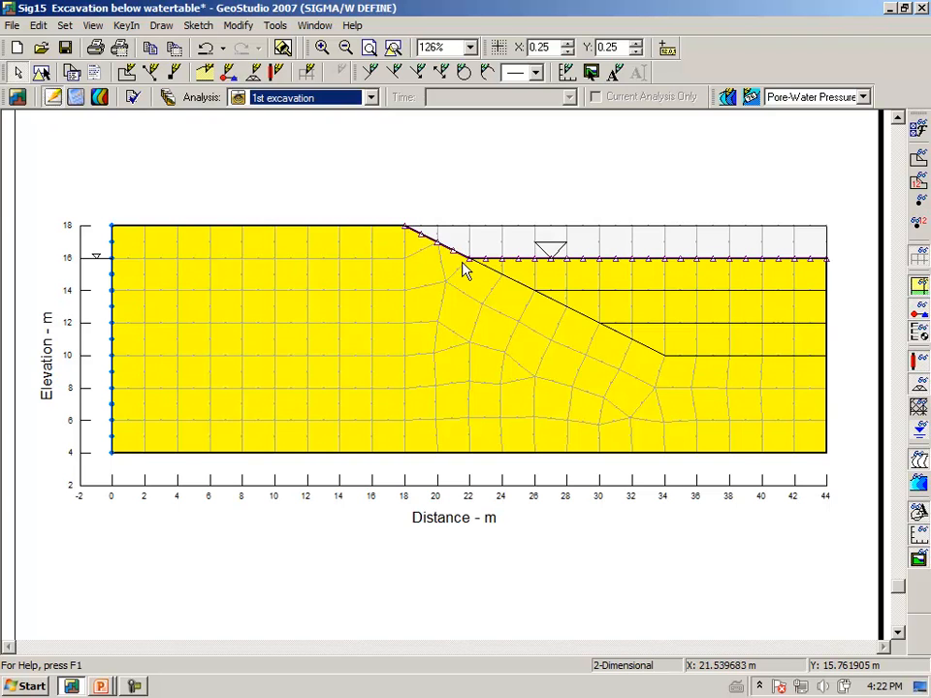
mouse_move(551, 270)
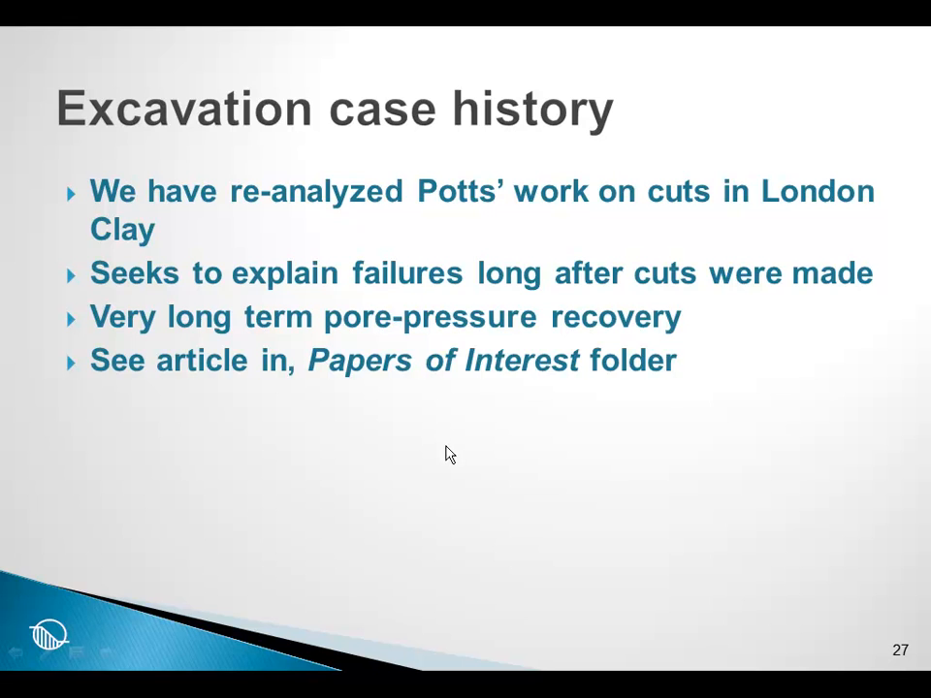
mouse_move(380, 462)
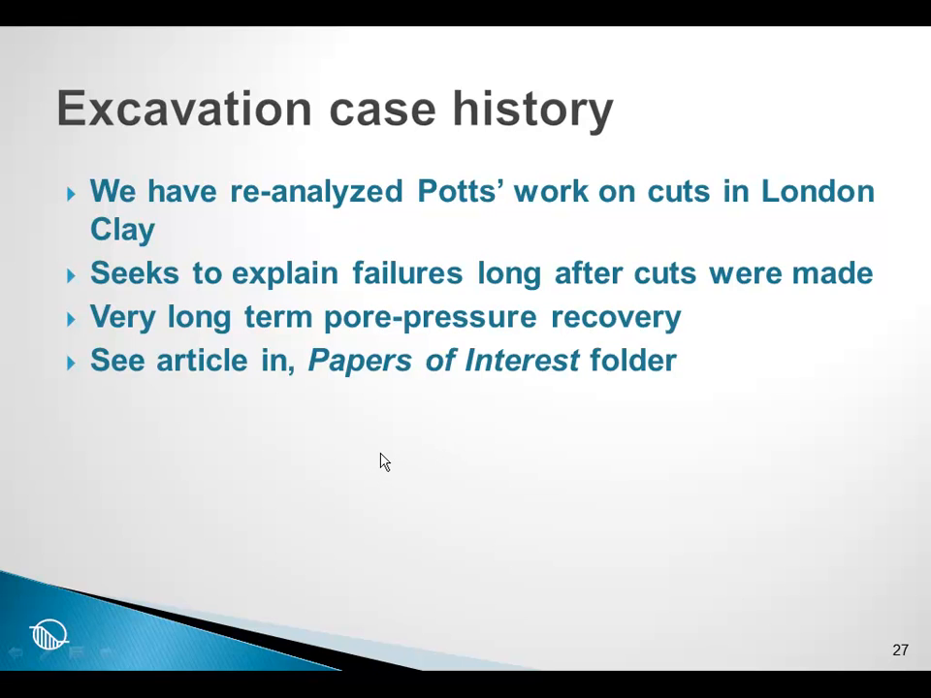